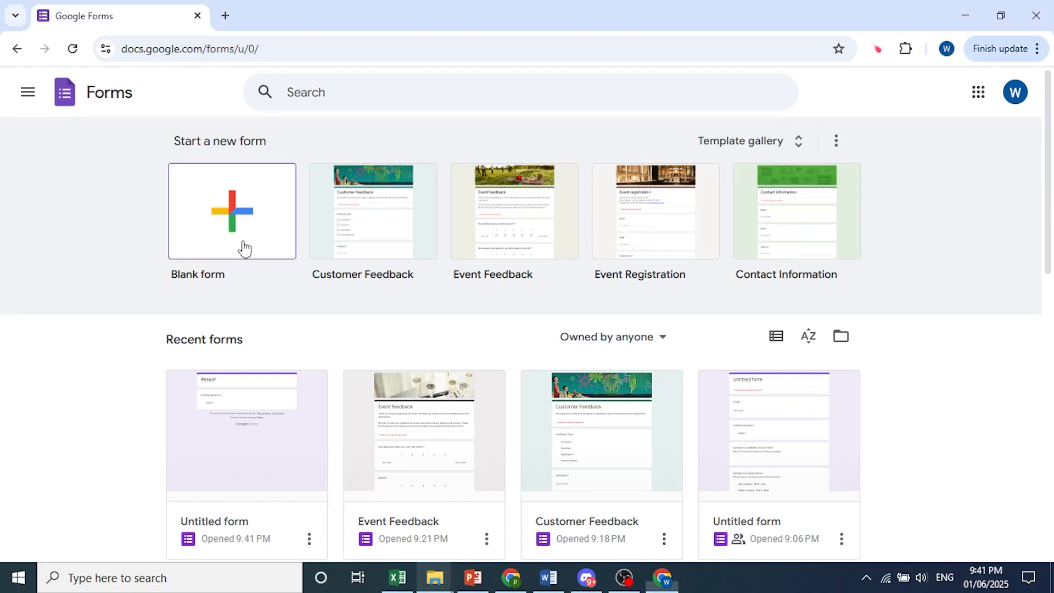
Start a new blank form from the Forms home page
click(231, 211)
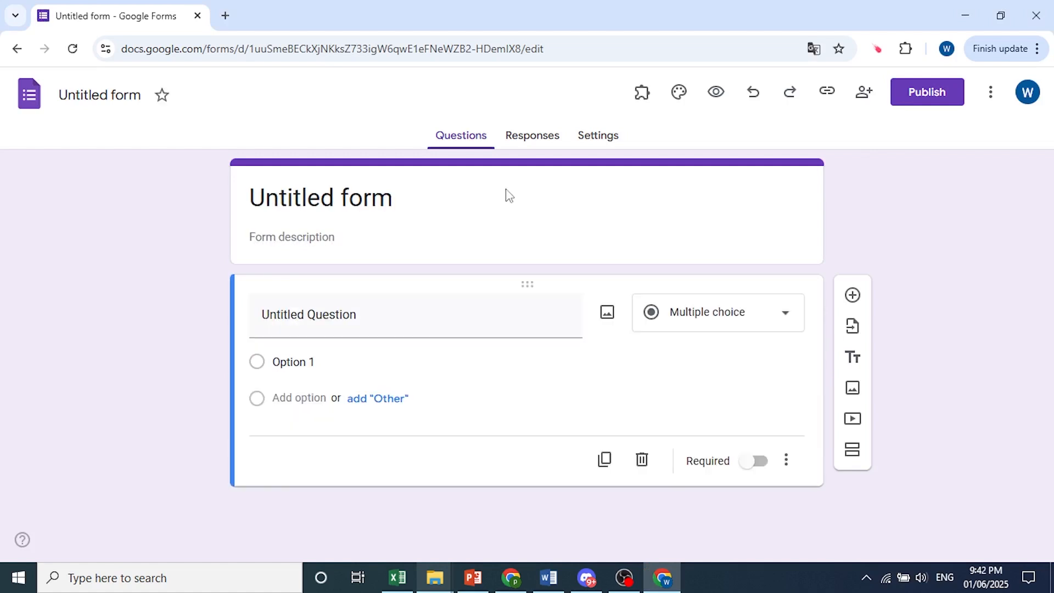
mouse_move(762, 586)
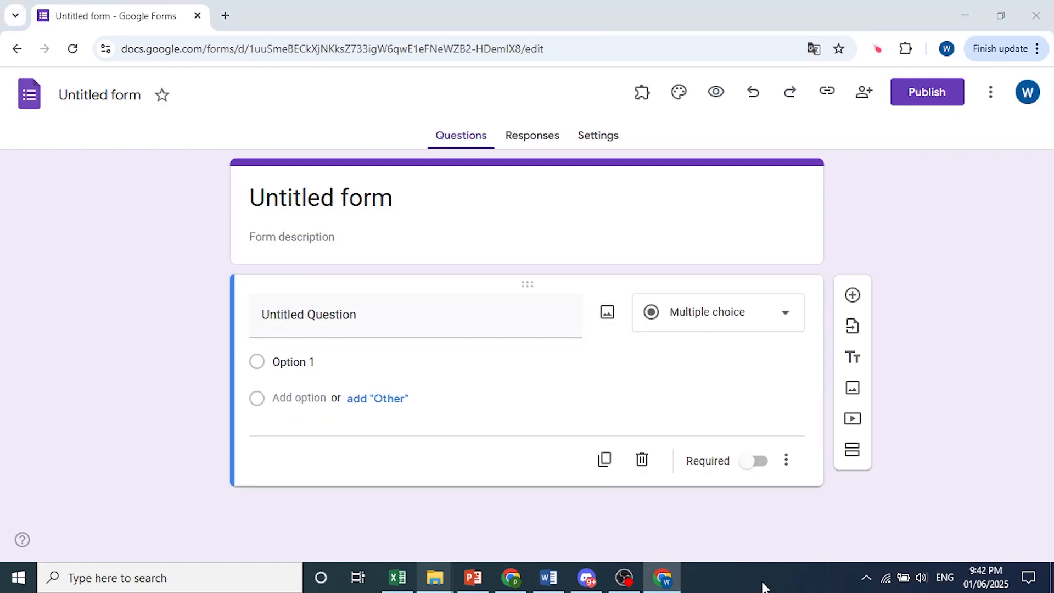
mouse_move(760, 583)
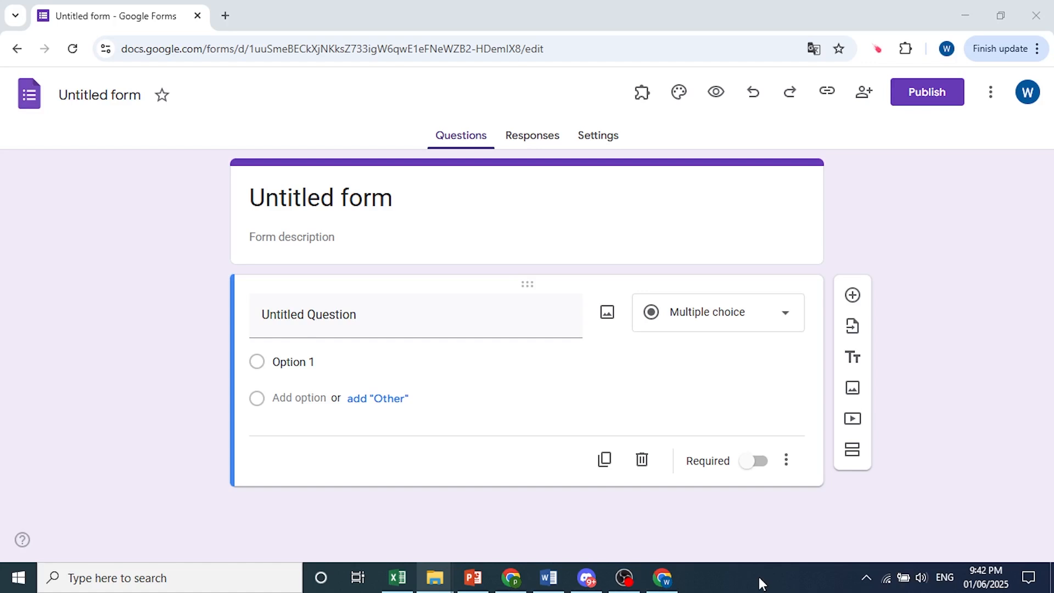
Name the form 'Research Data' and style the title bold italic, leaving the description empty
click(320, 196)
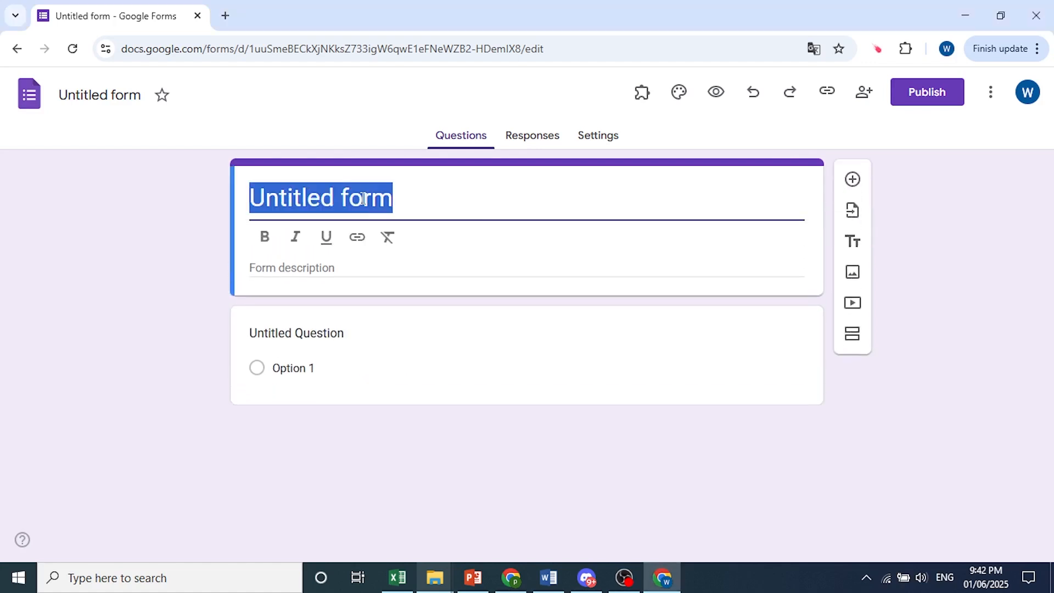
text(Researc)
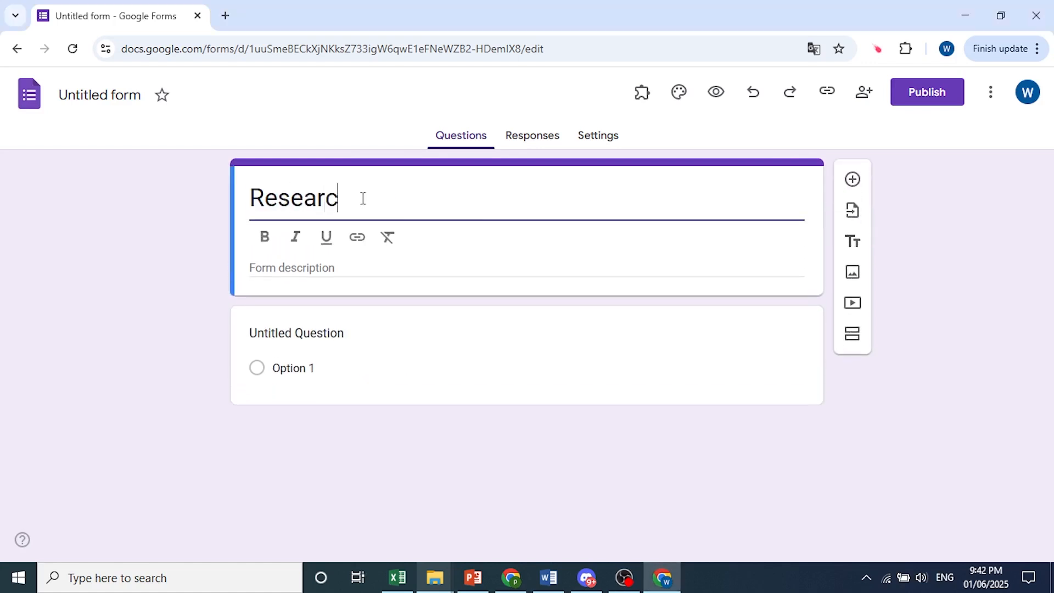
text(h Data)
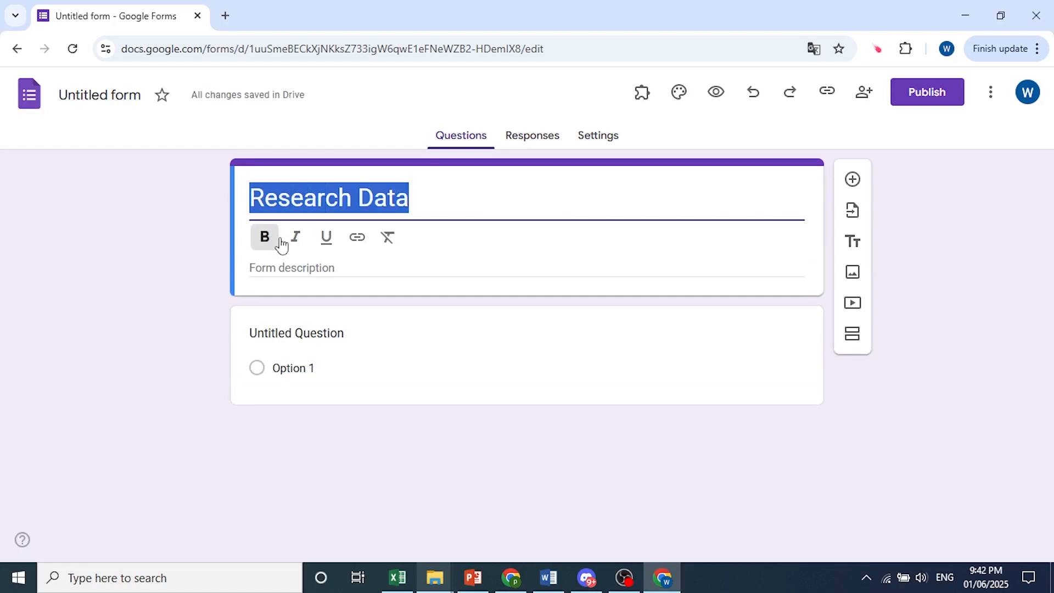
click(325, 237)
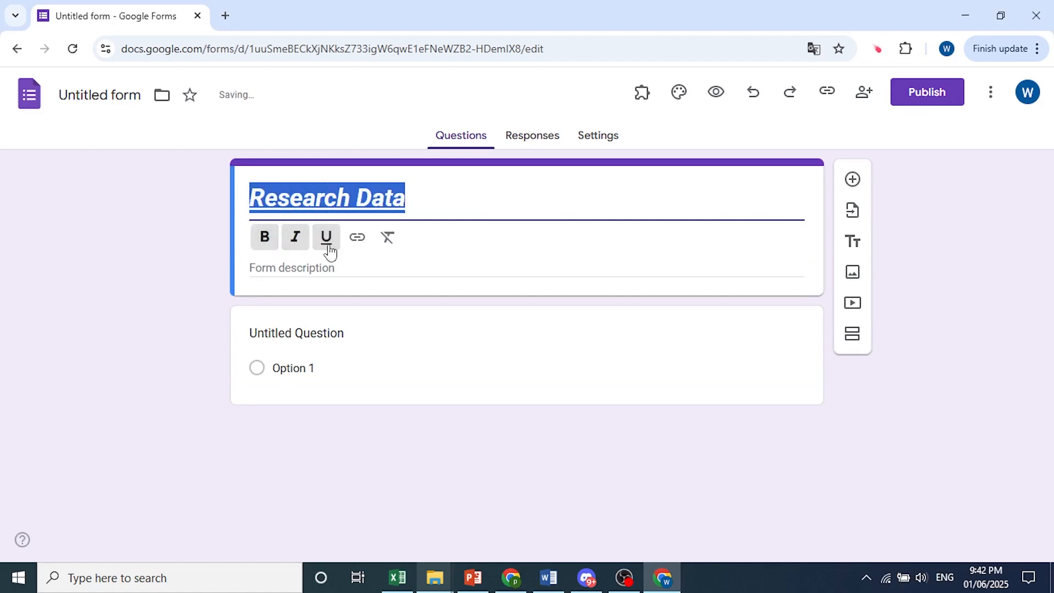
click(292, 237)
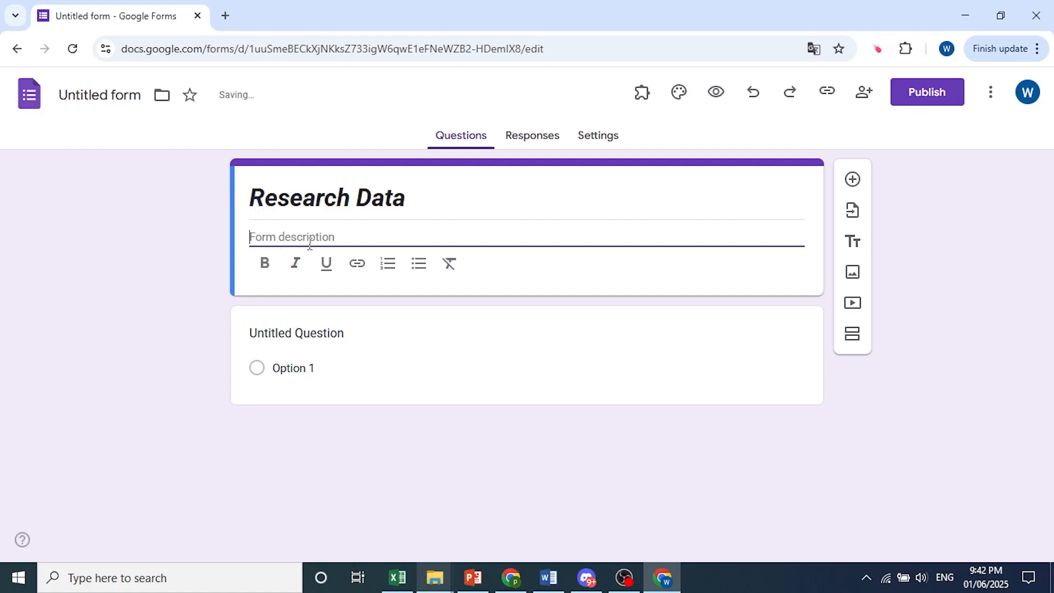
mouse_move(265, 262)
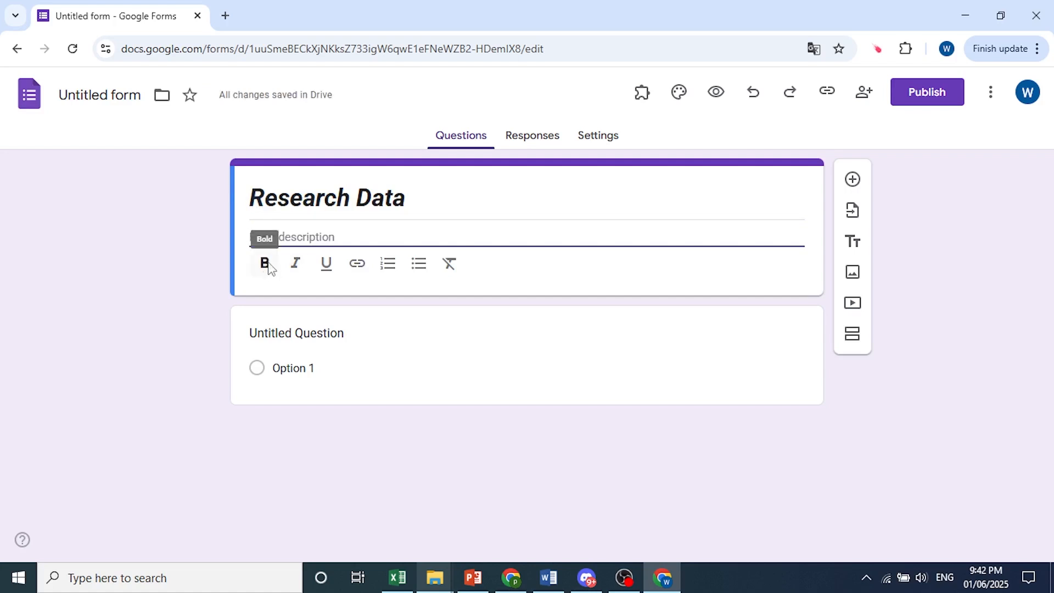
click(295, 332)
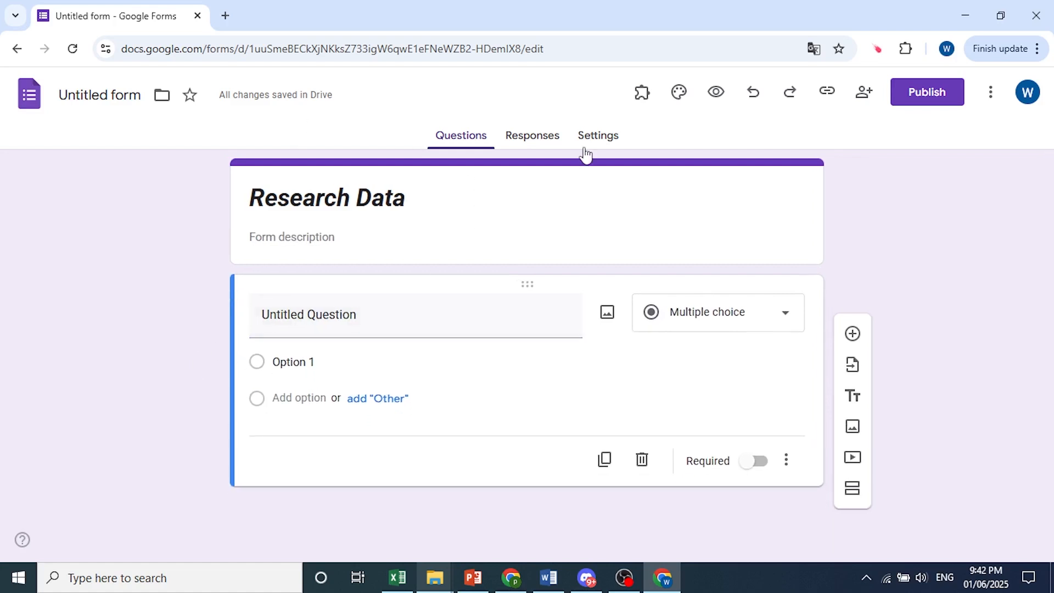
In Settings > Responses, set email collection to Verified
click(597, 135)
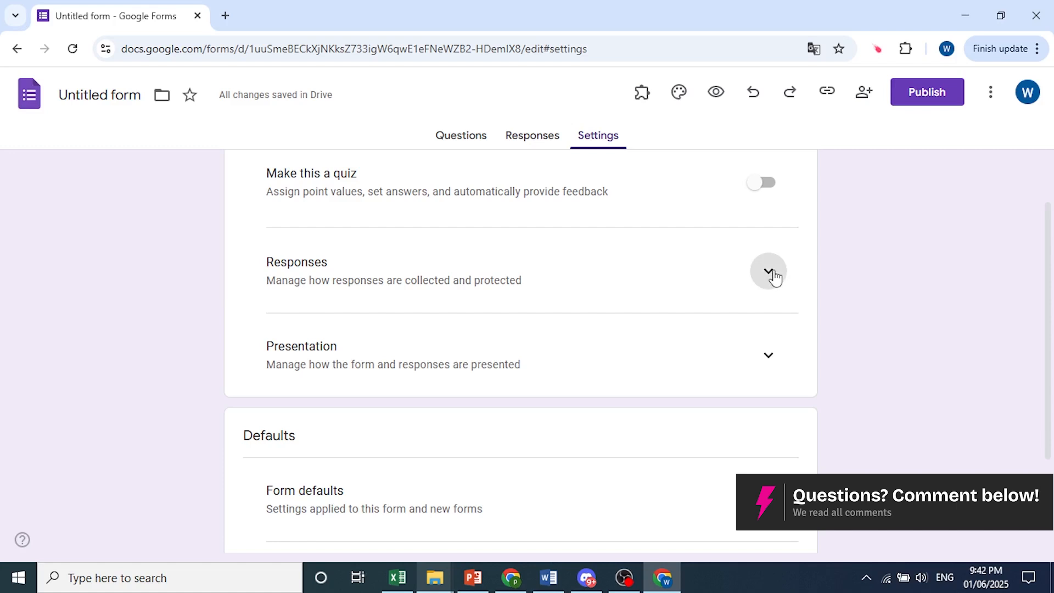
click(768, 274)
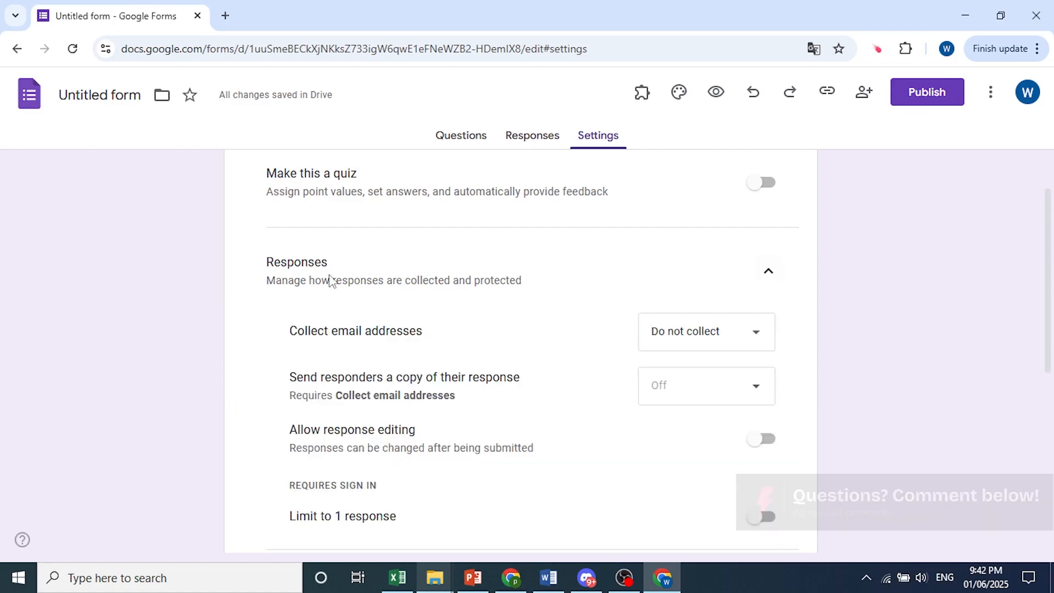
scroll(down, 3)
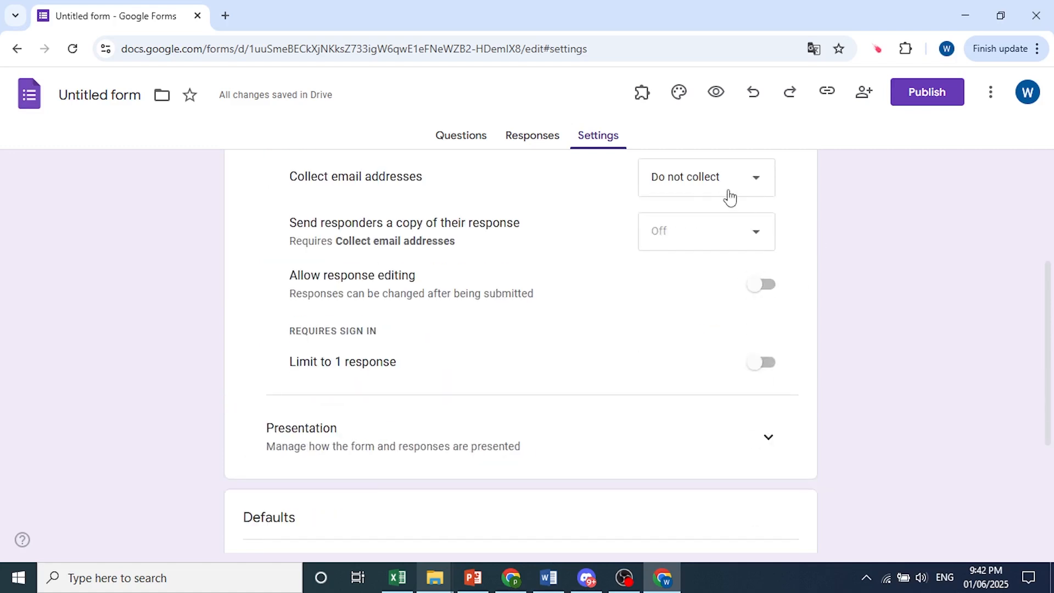
click(705, 176)
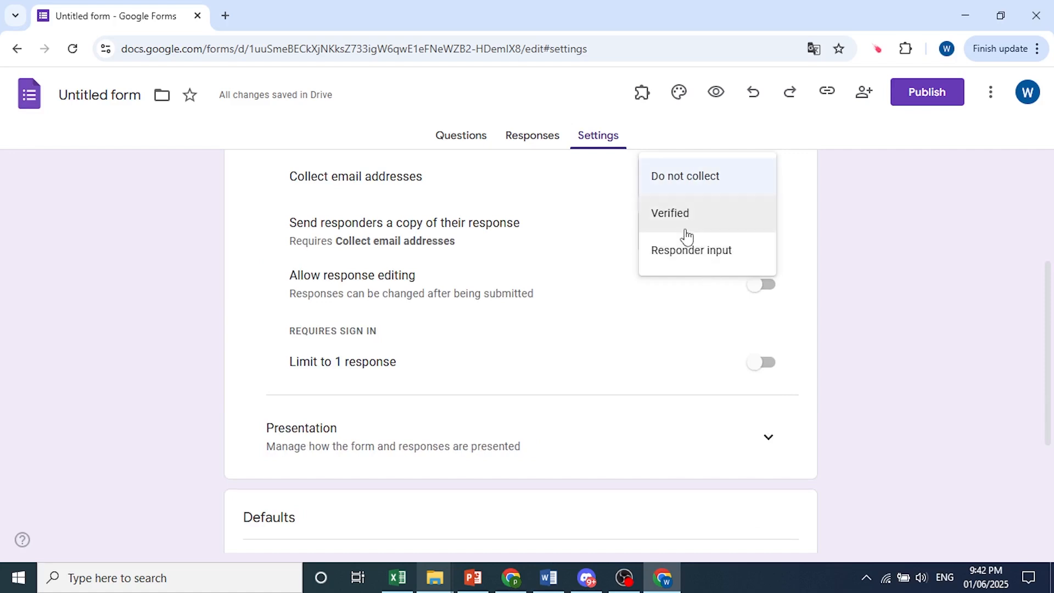
mouse_move(686, 213)
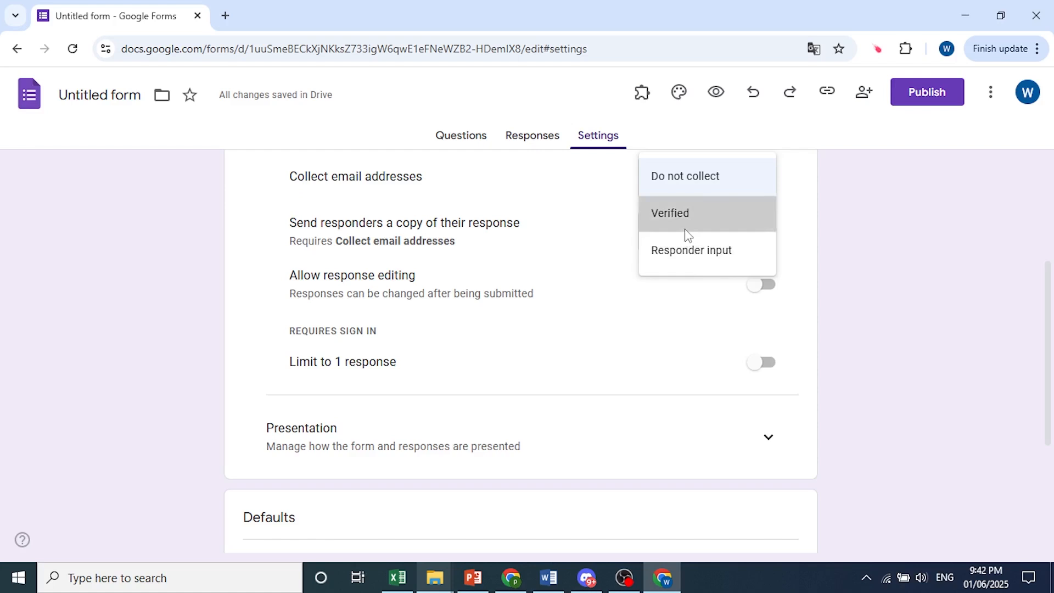
click(670, 212)
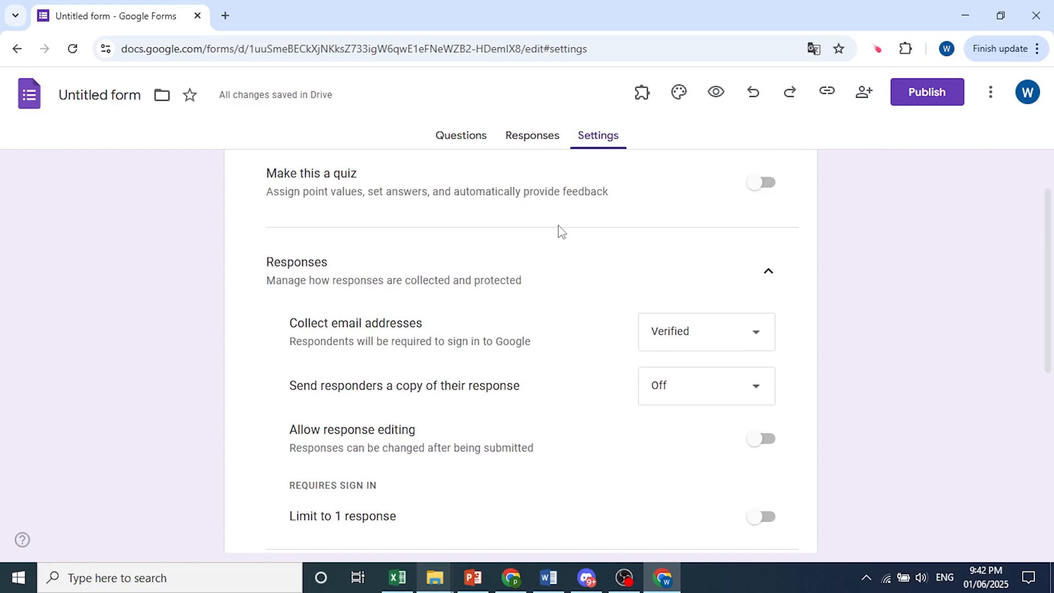
Limit each respondent to 1 response and keep sending responders a copy off
scroll(down, 3)
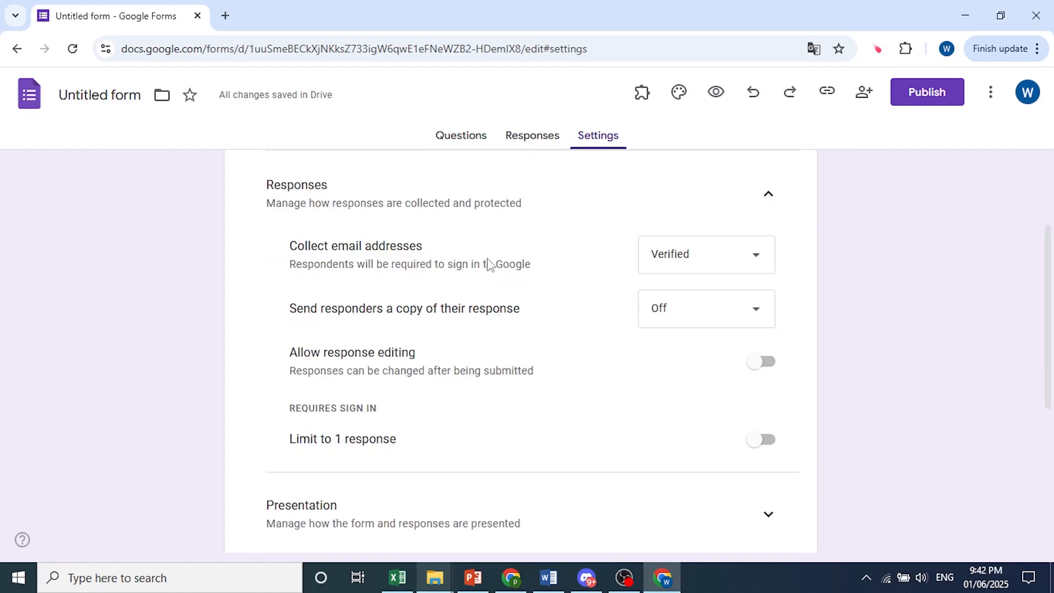
mouse_move(769, 454)
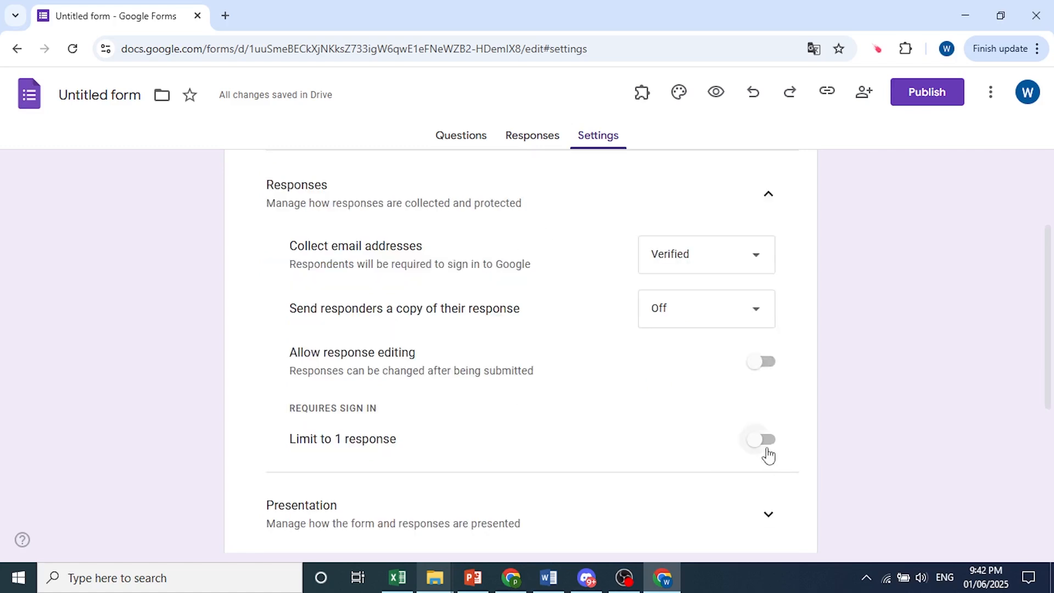
click(762, 446)
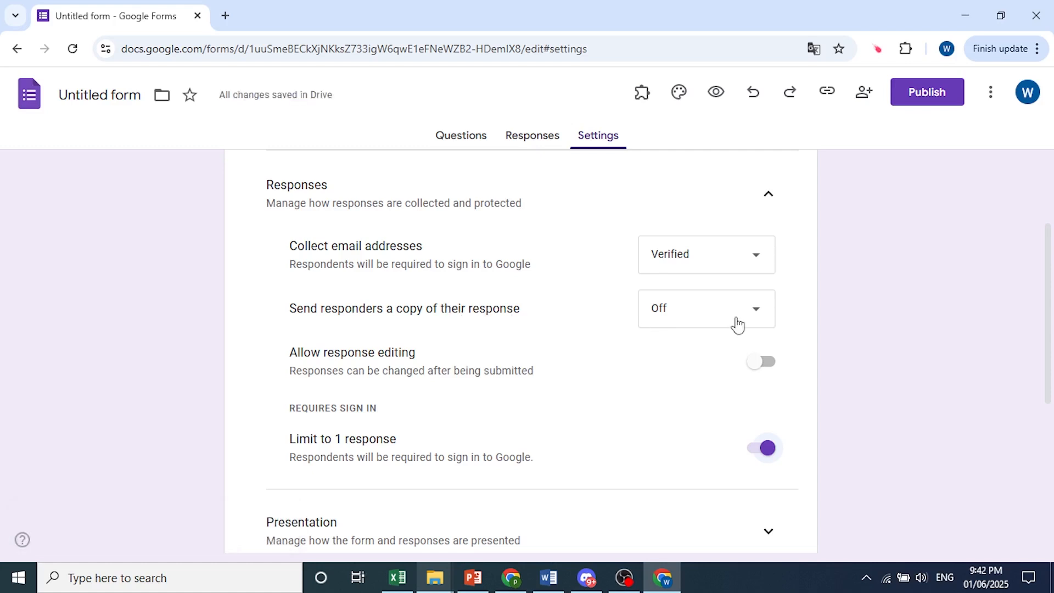
click(704, 308)
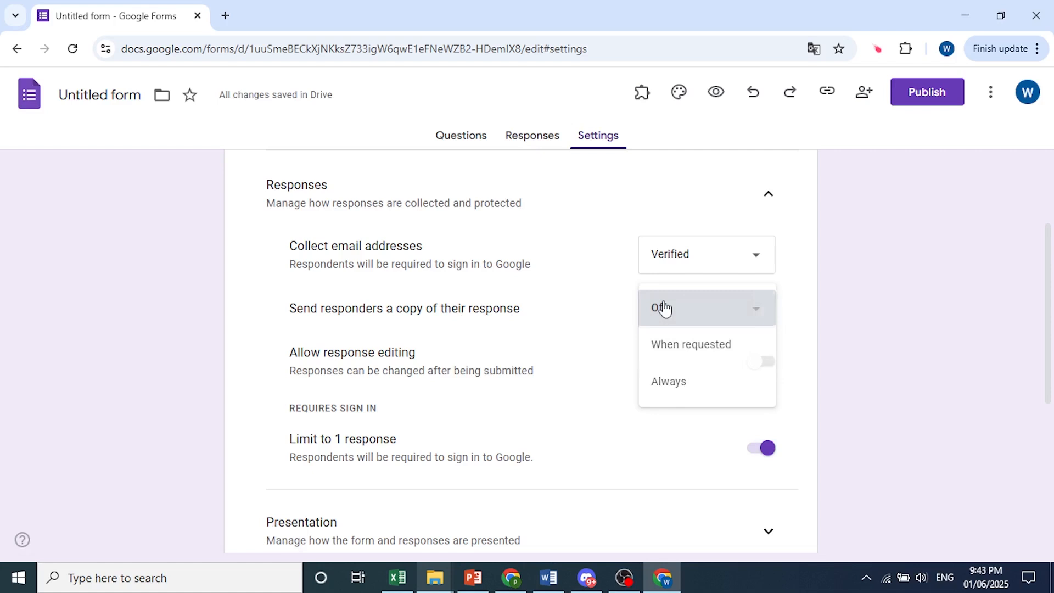
click(661, 307)
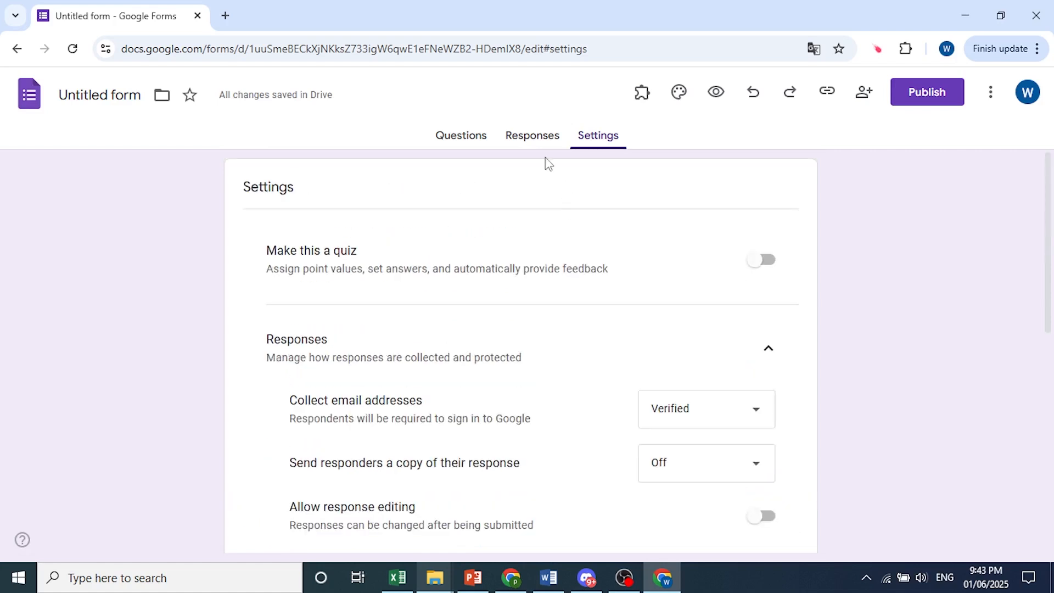
Link responses to a new spreadsheet named 'Data (Responses)'
click(532, 135)
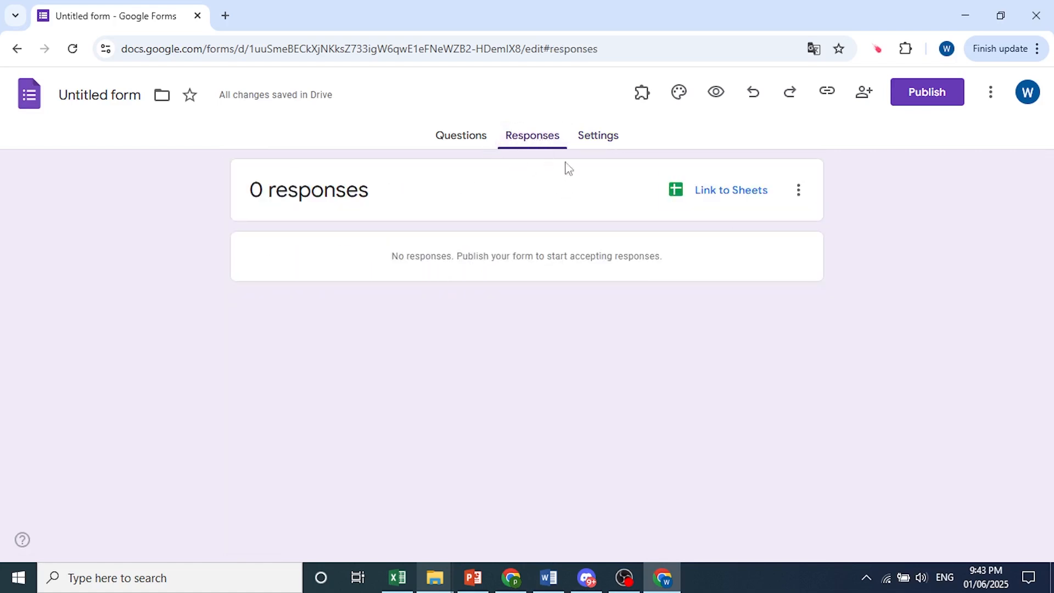
mouse_move(724, 210)
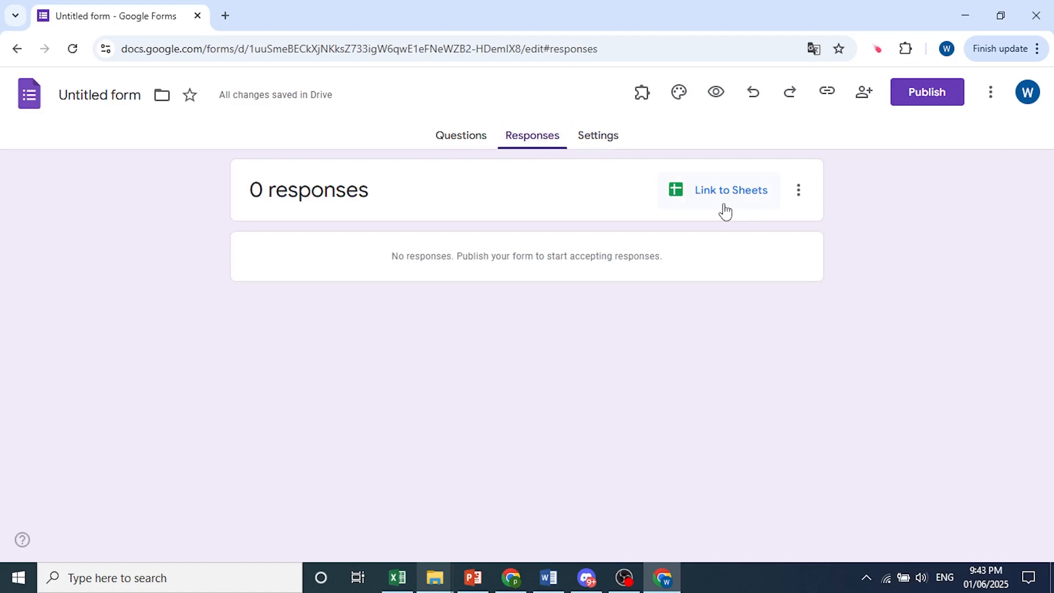
click(731, 190)
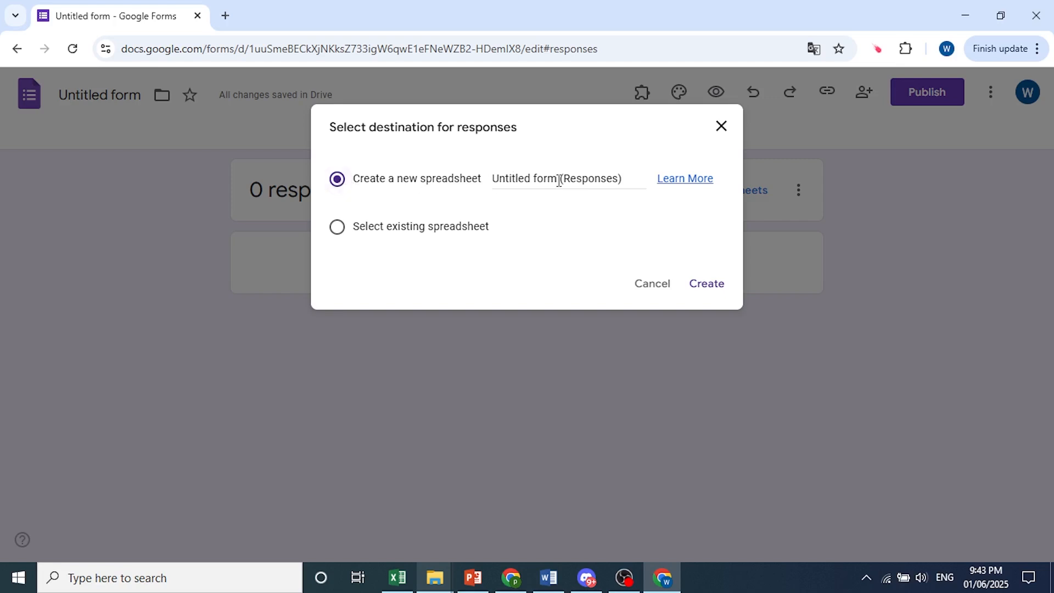
double_click(526, 178)
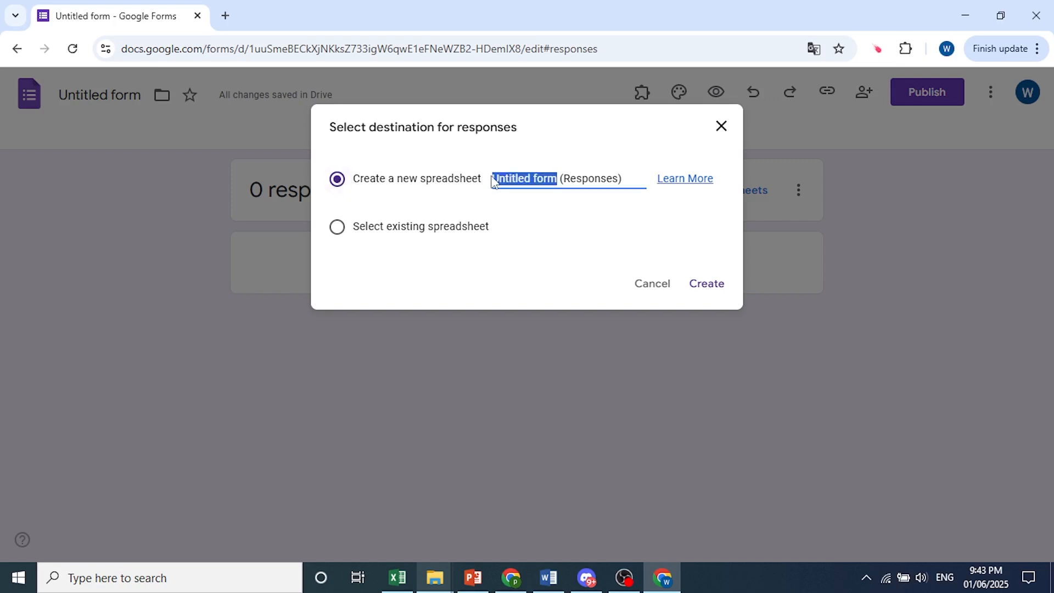
text(Data)
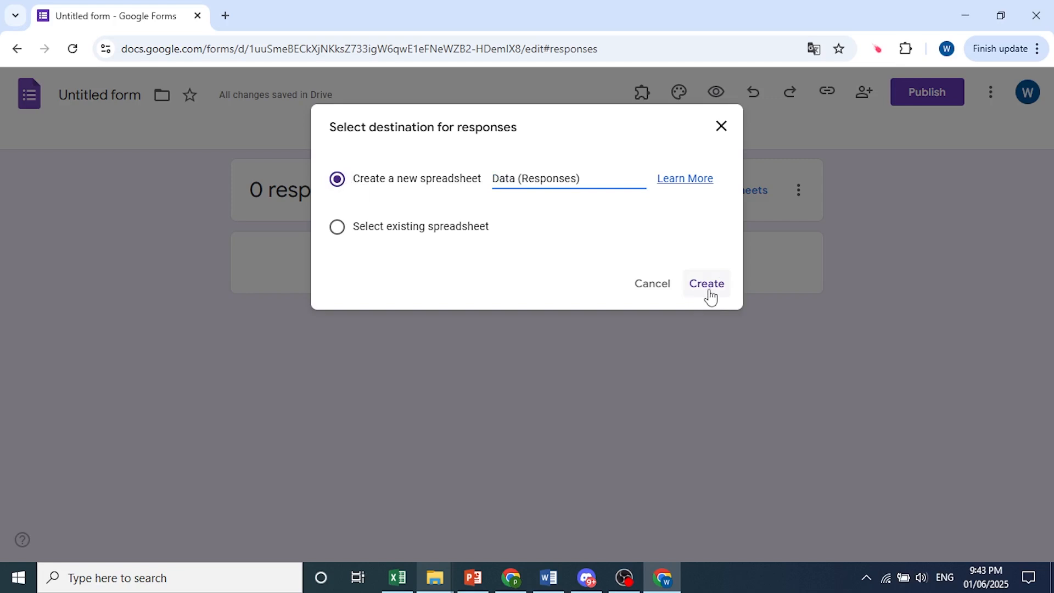
click(706, 283)
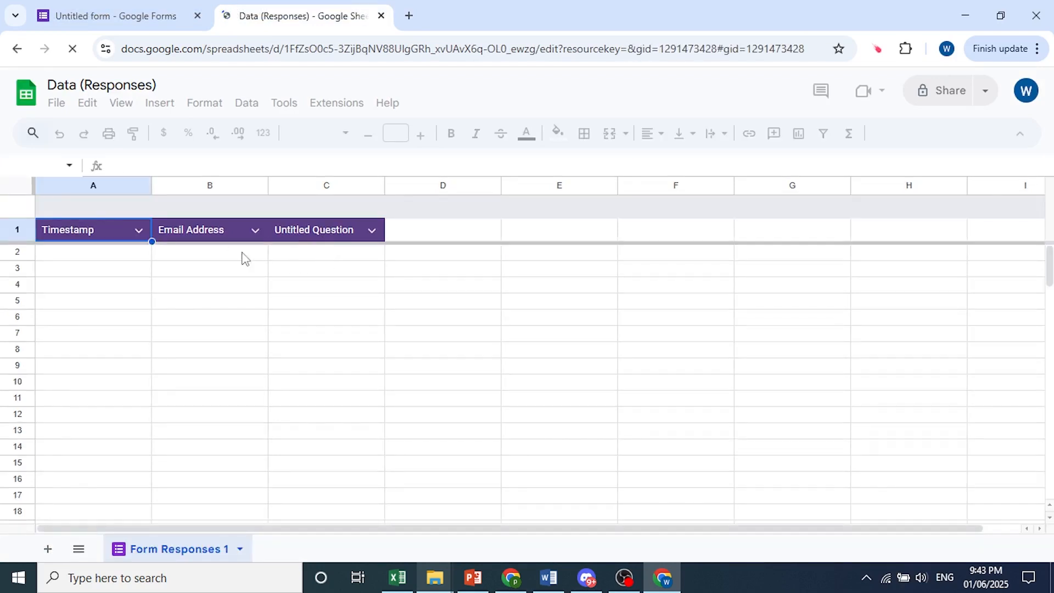
View the new spreadsheet, then return to the form's responses page
click(118, 15)
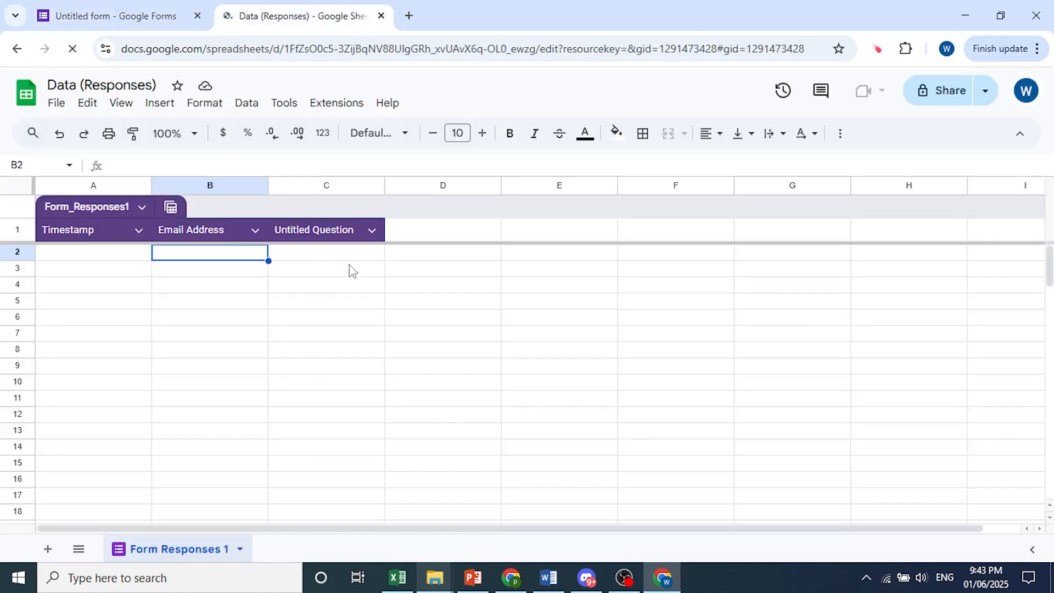
click(114, 15)
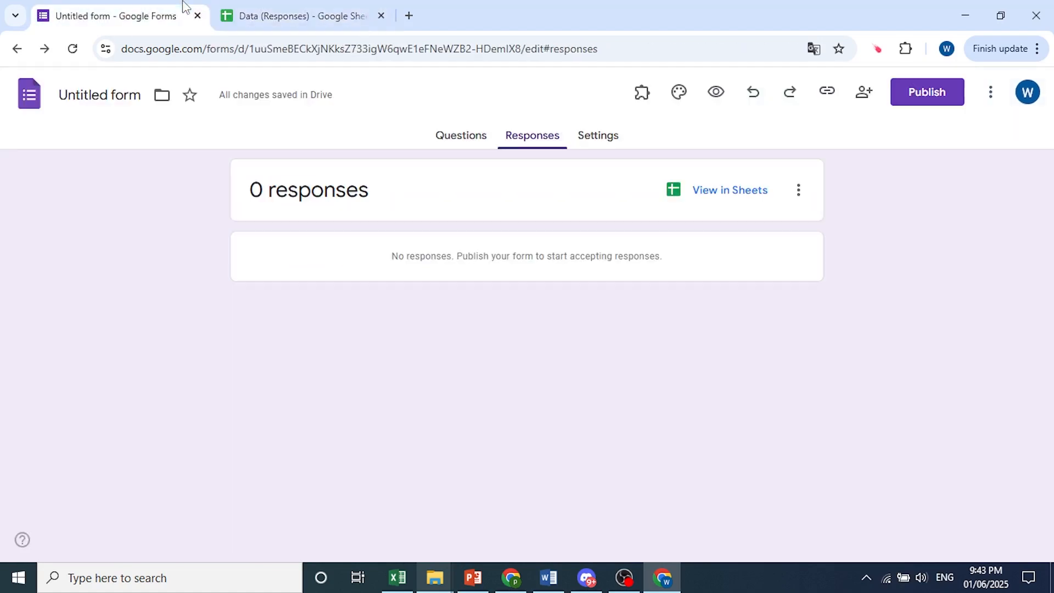
Make the first question 'Name', a required short-answer question
click(460, 135)
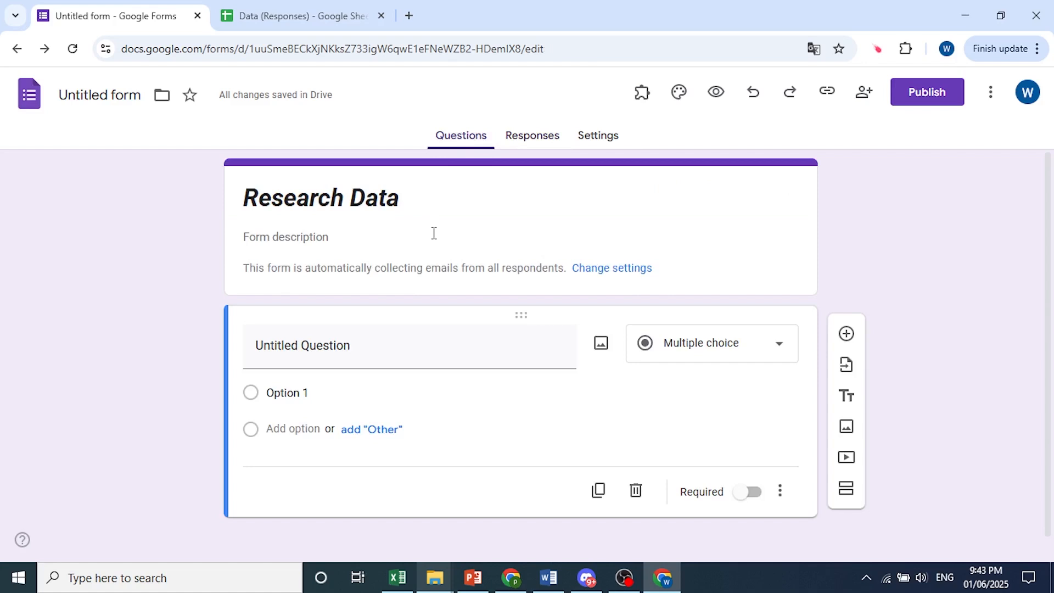
click(302, 345)
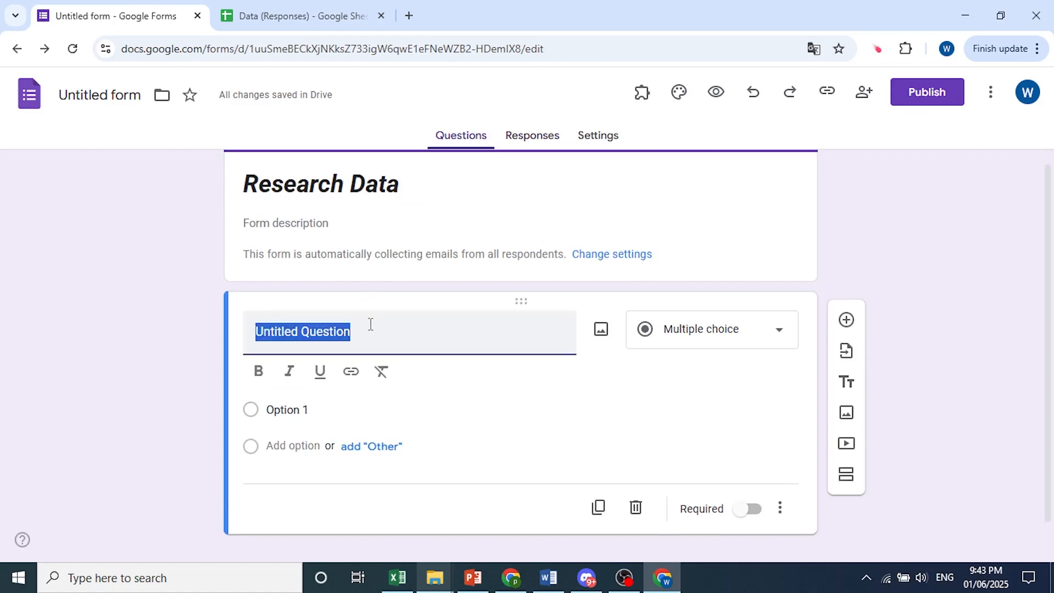
text(Name)
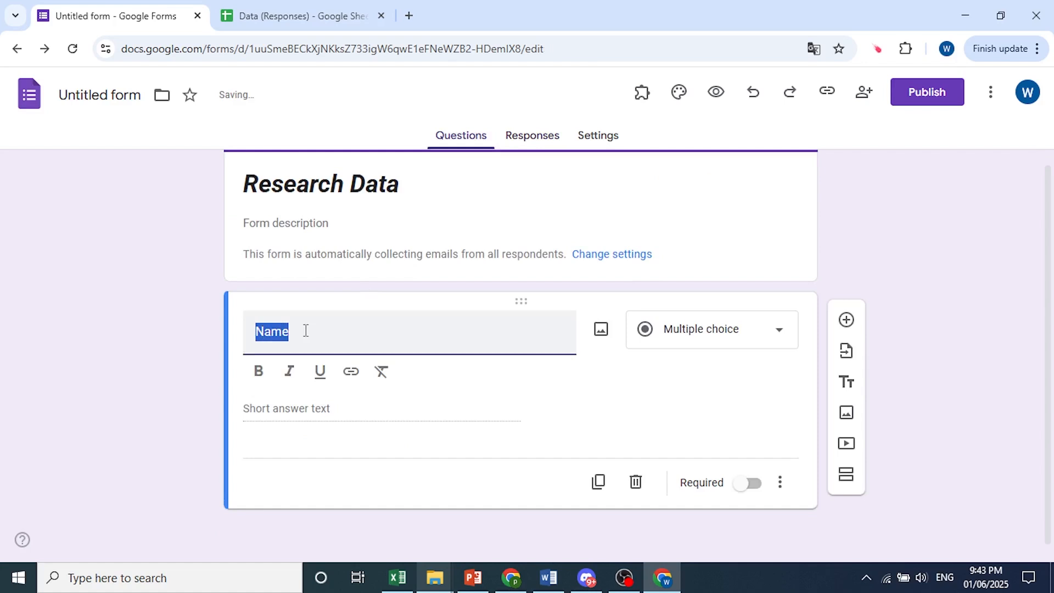
click(709, 329)
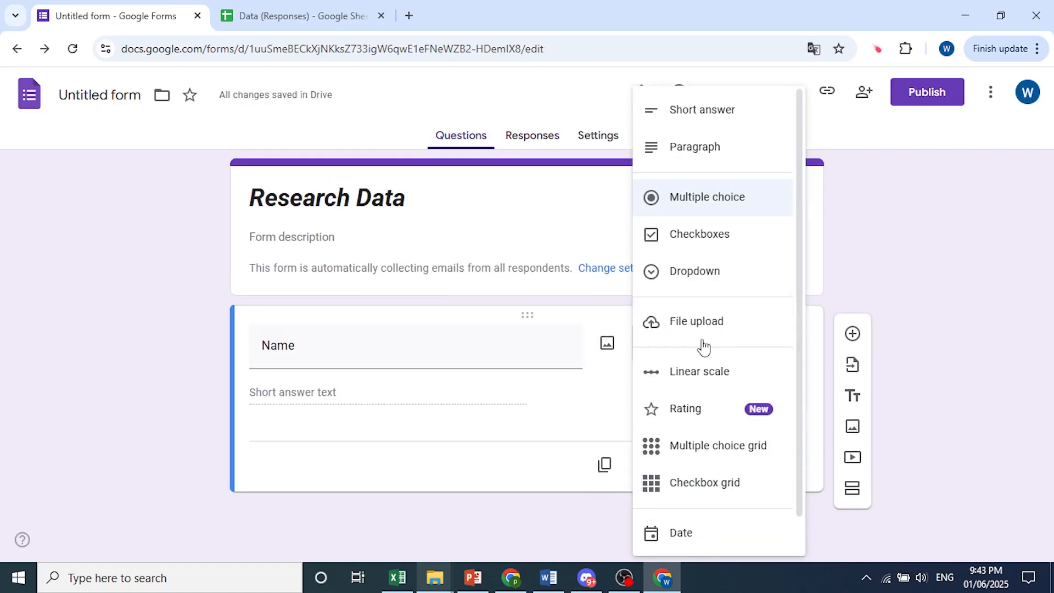
click(706, 196)
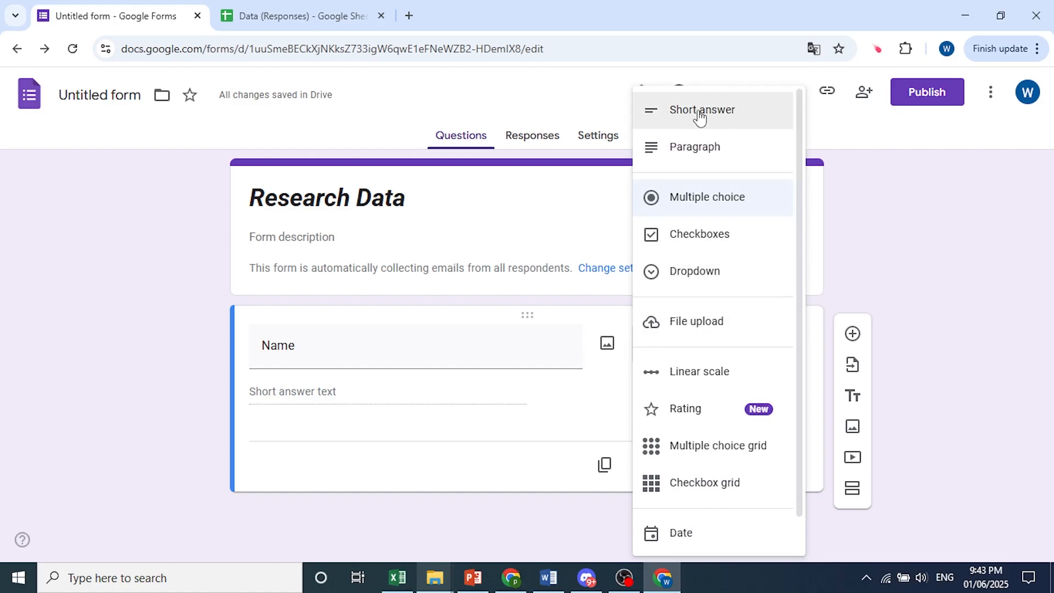
mouse_move(692, 139)
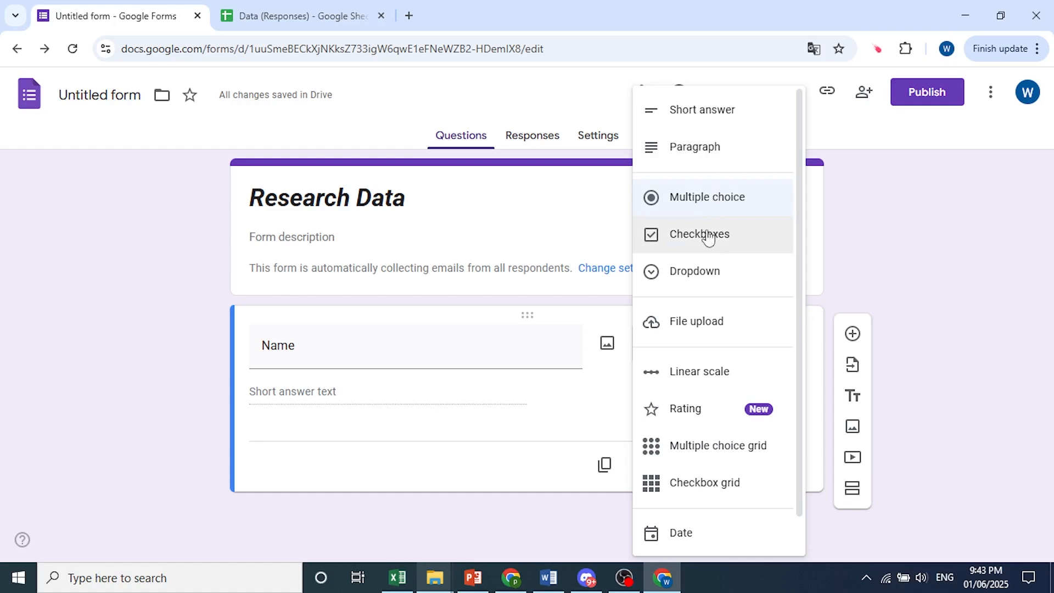
mouse_move(702, 109)
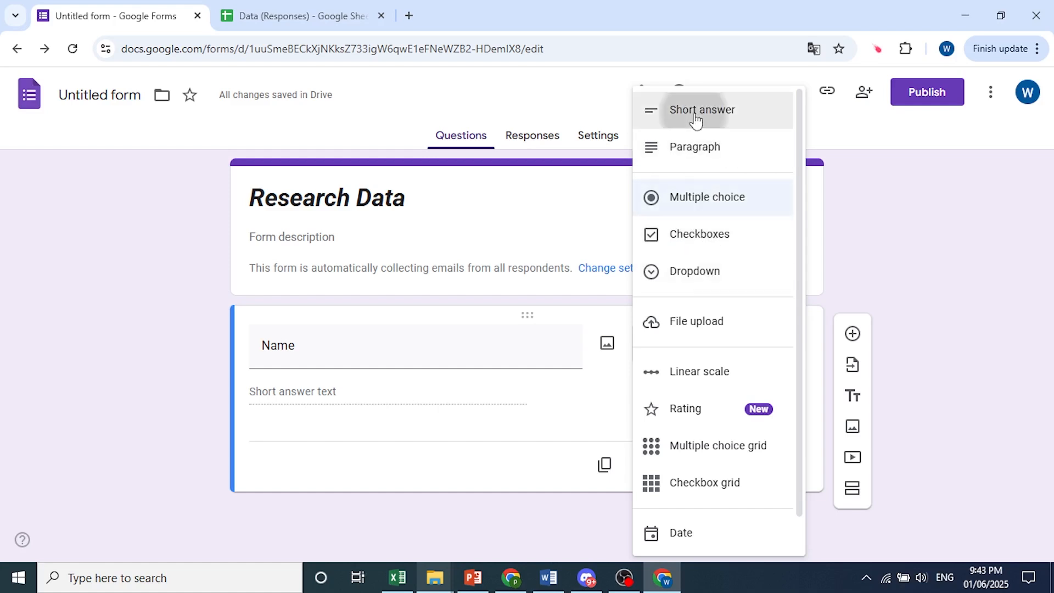
click(701, 110)
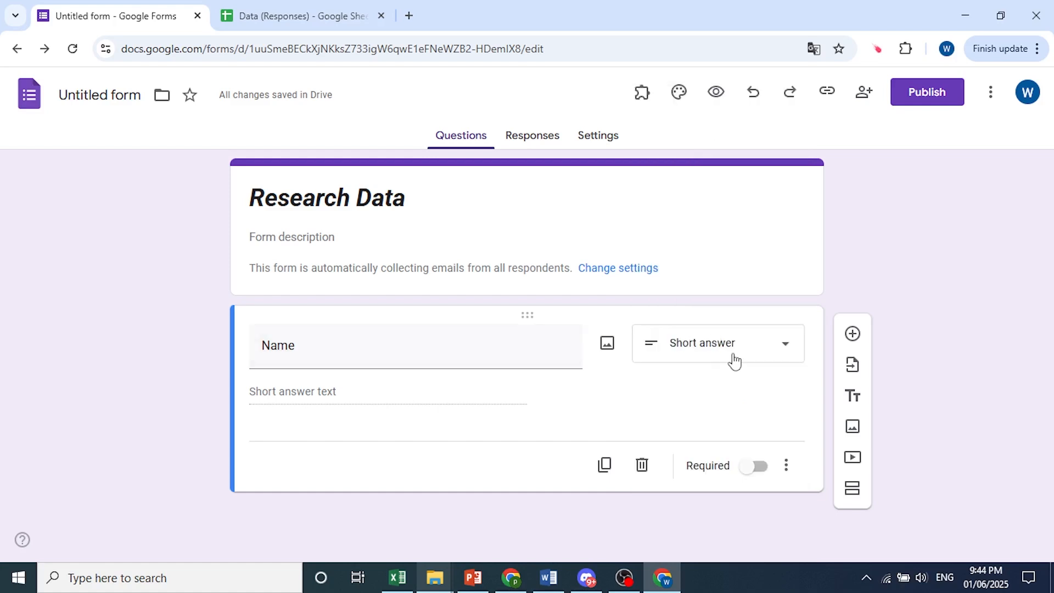
click(755, 465)
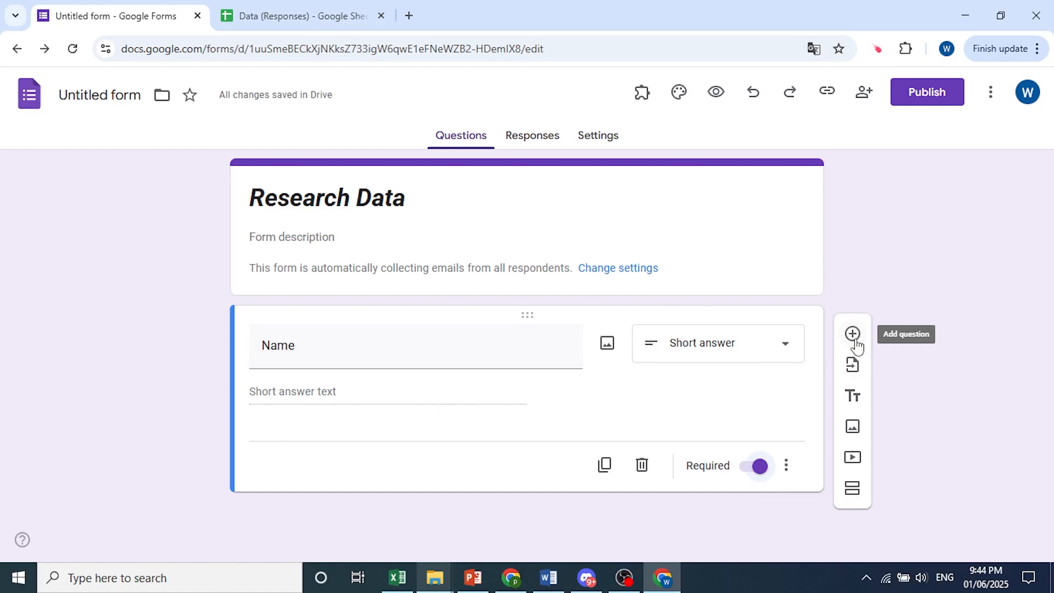
Add a multiple-choice question 'What is your favorite color'
click(852, 334)
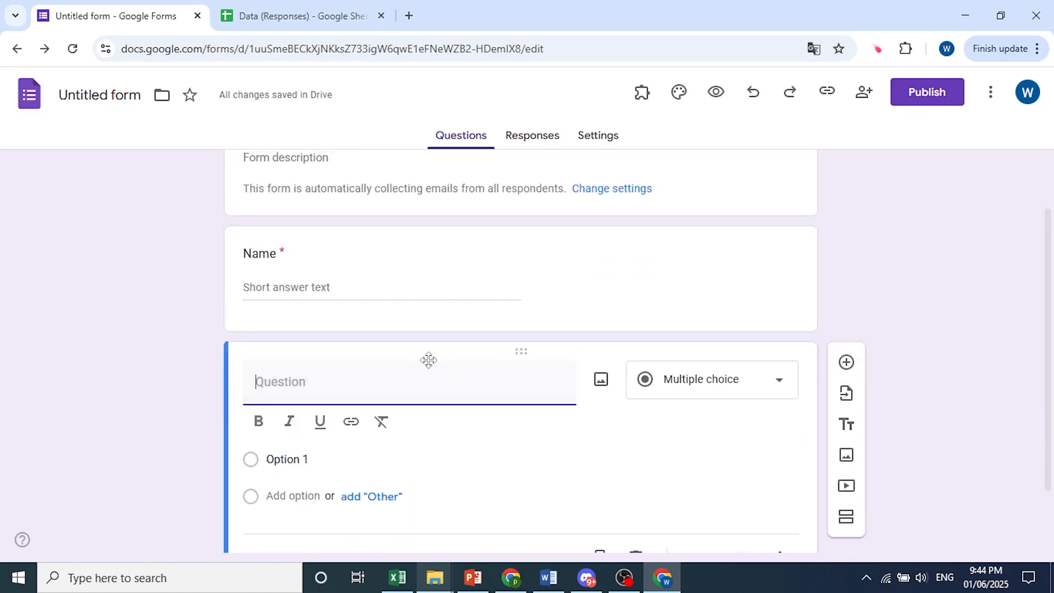
text(What is)
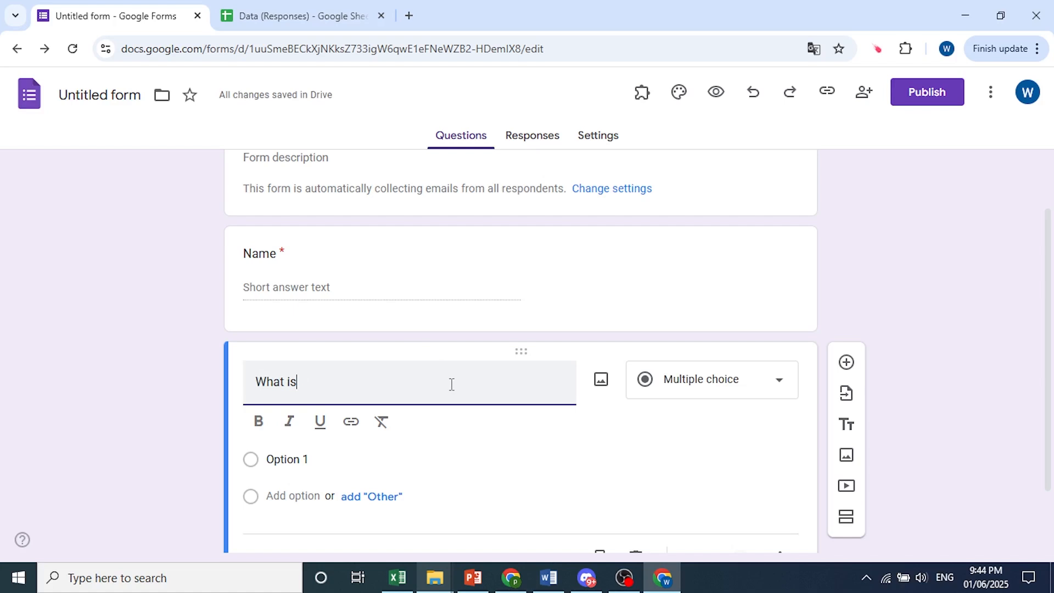
text(ty)
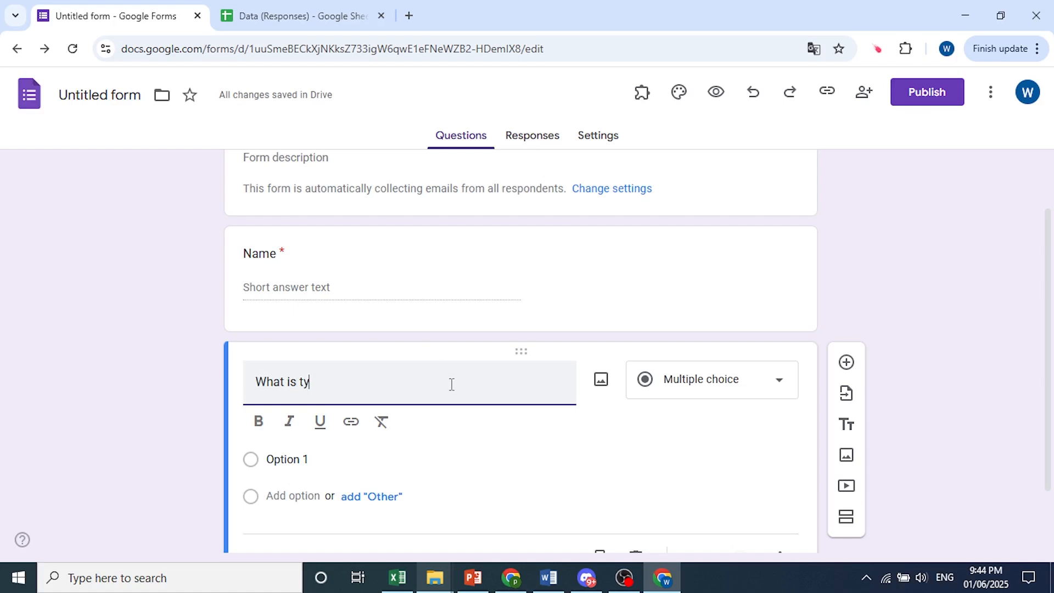
text(our favorite)
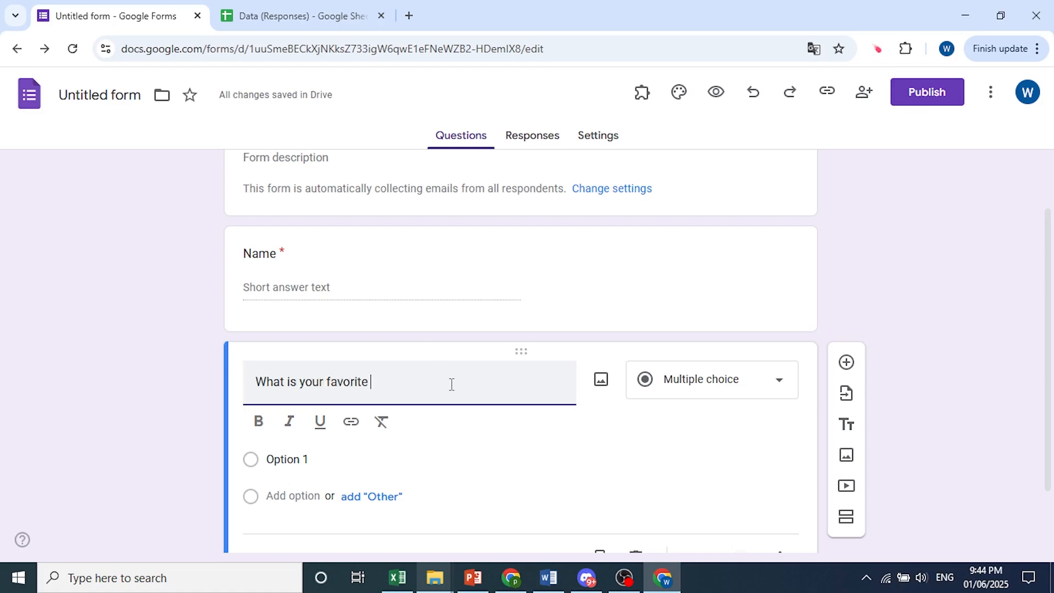
text(color)
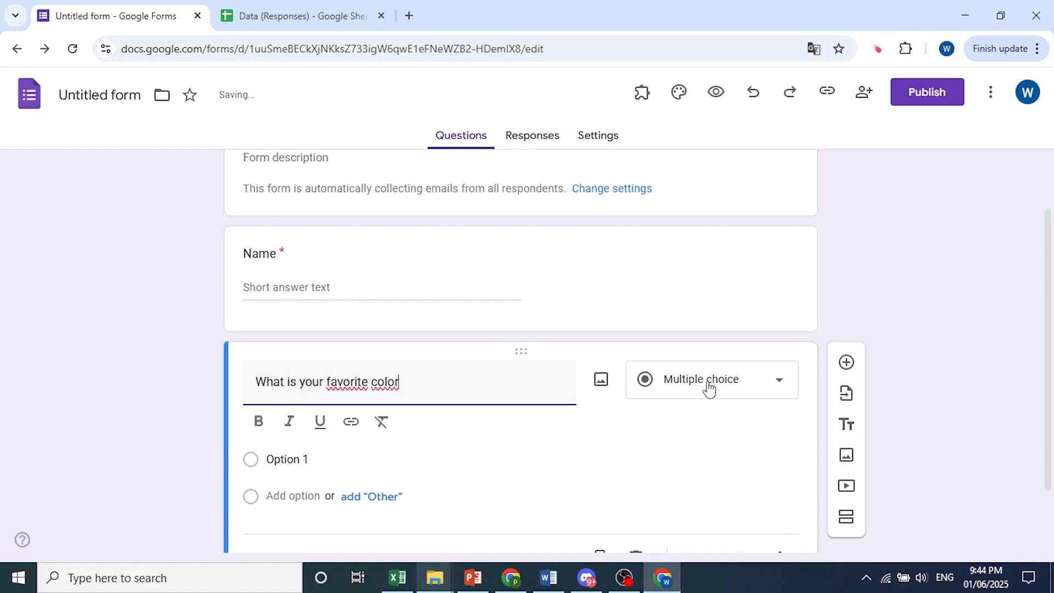
click(711, 379)
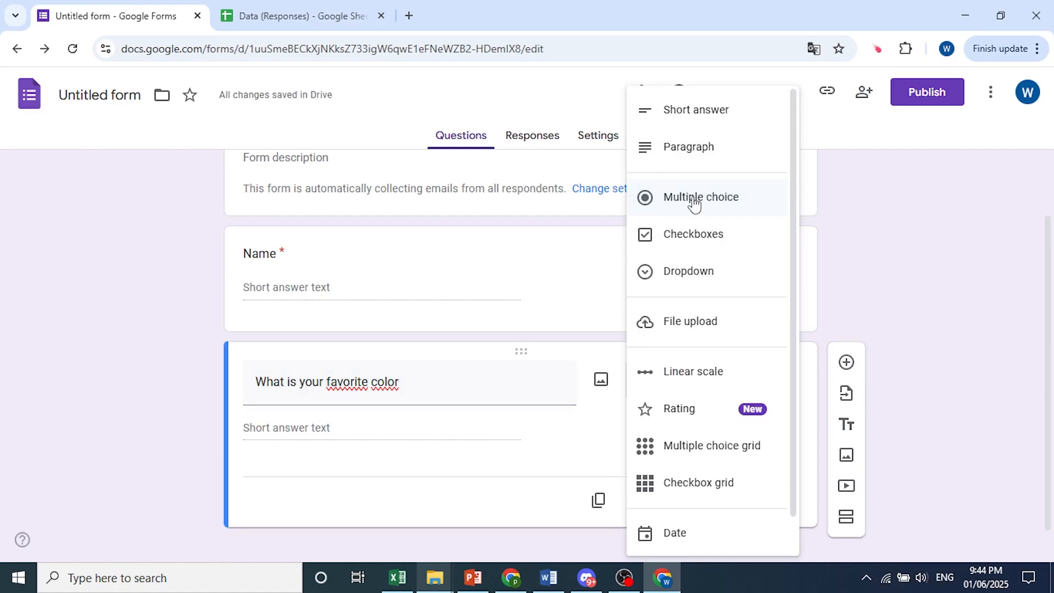
click(701, 197)
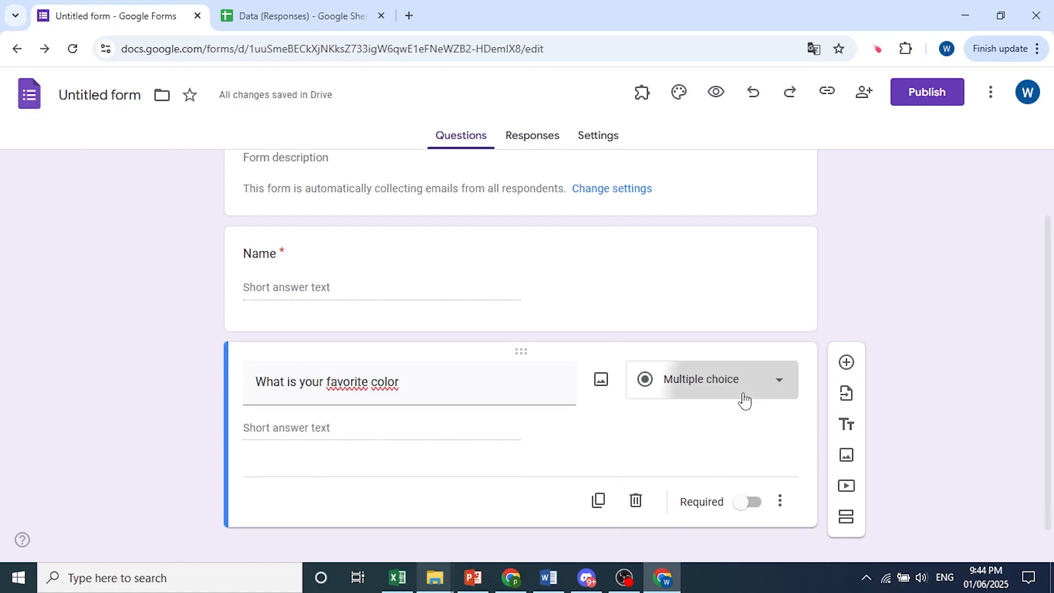
click(700, 379)
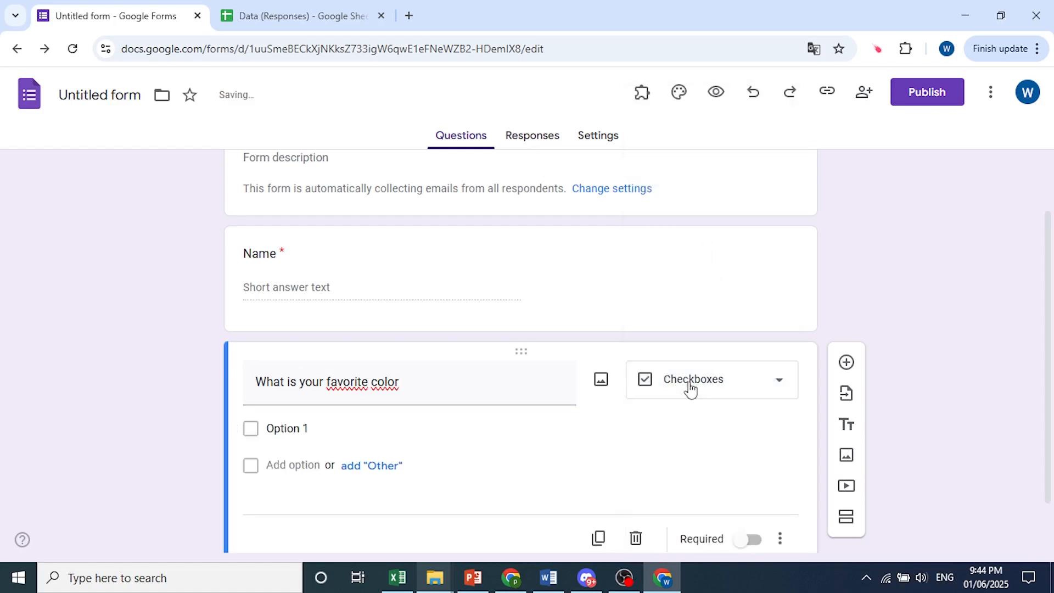
click(710, 379)
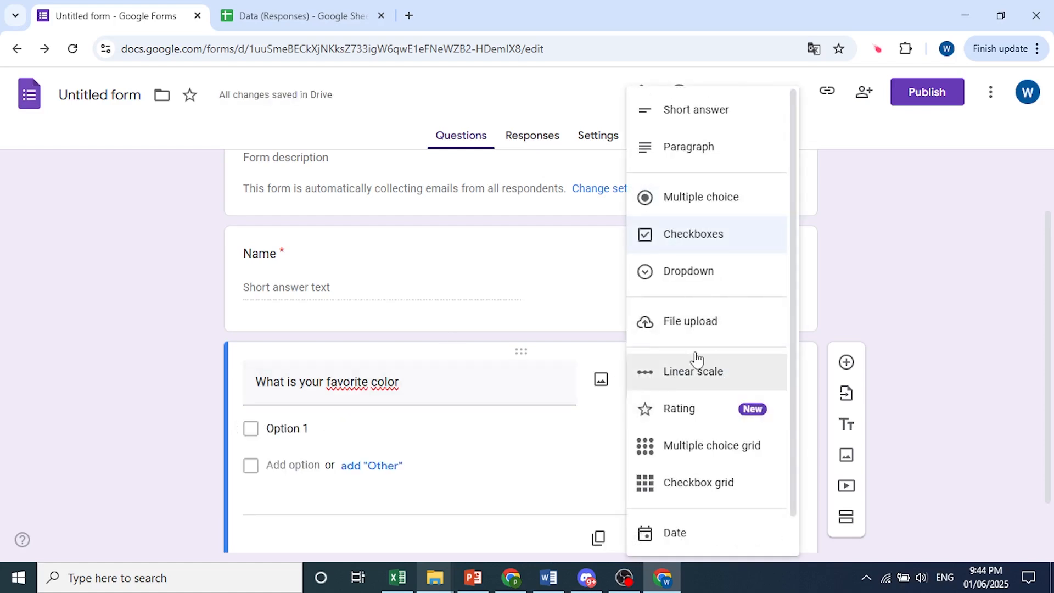
click(701, 196)
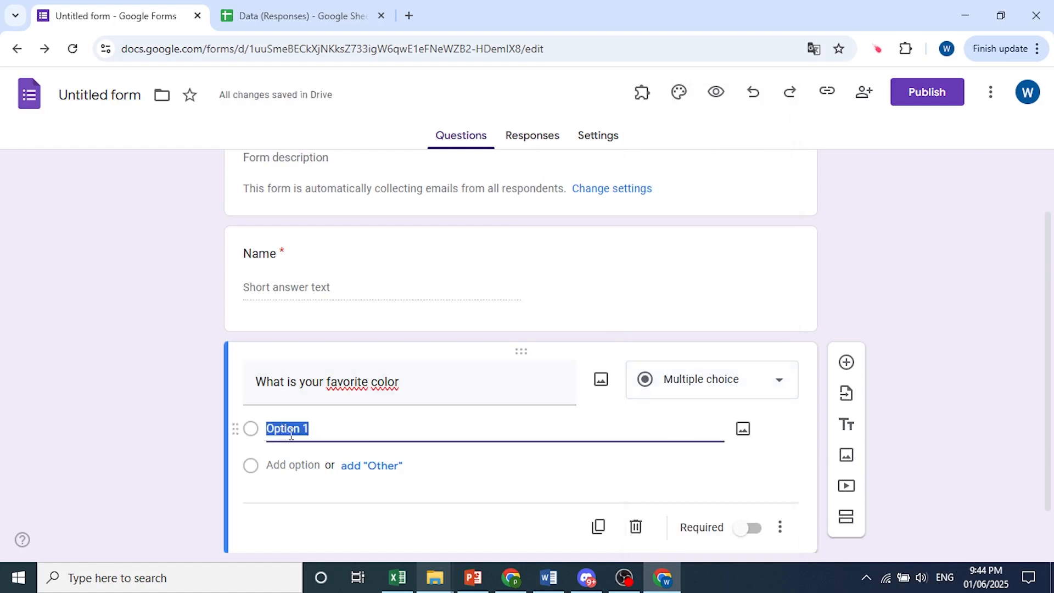
Give the color question options Red, Blue and Yellow and make it required
click(292, 465)
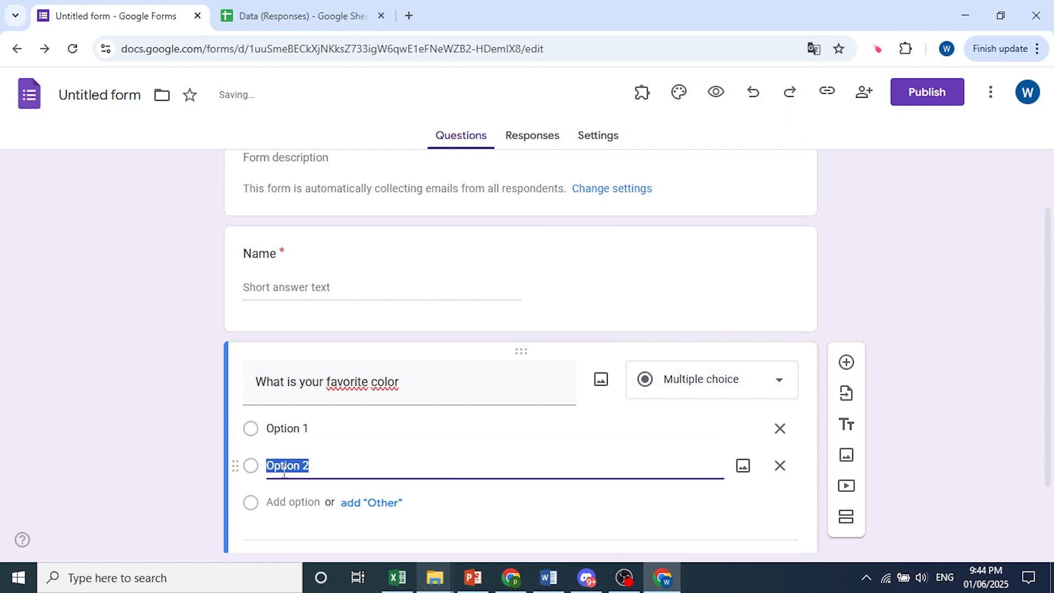
text(Red)
text(b)
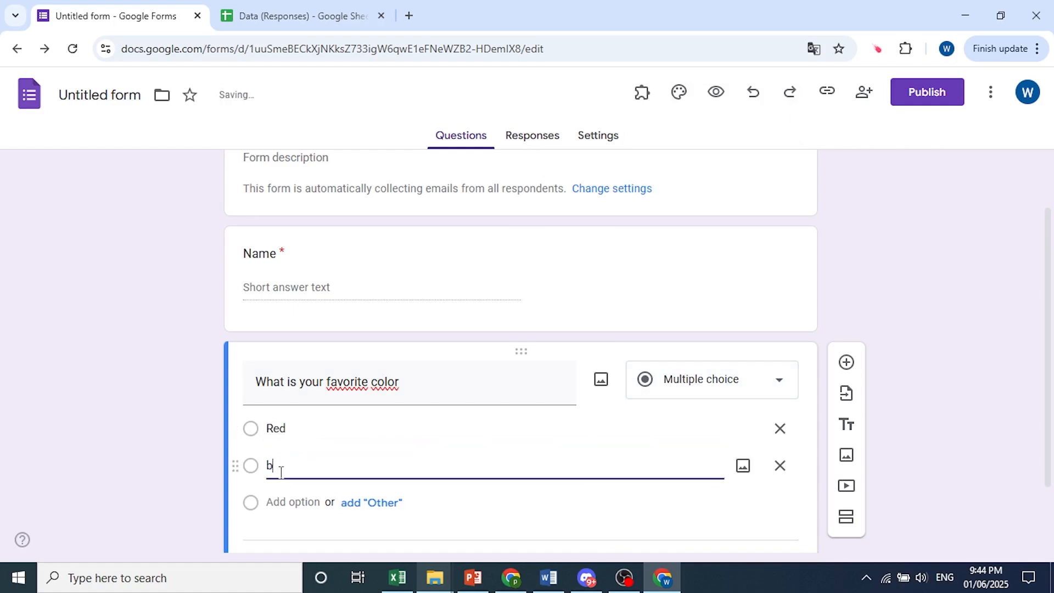
text(B)
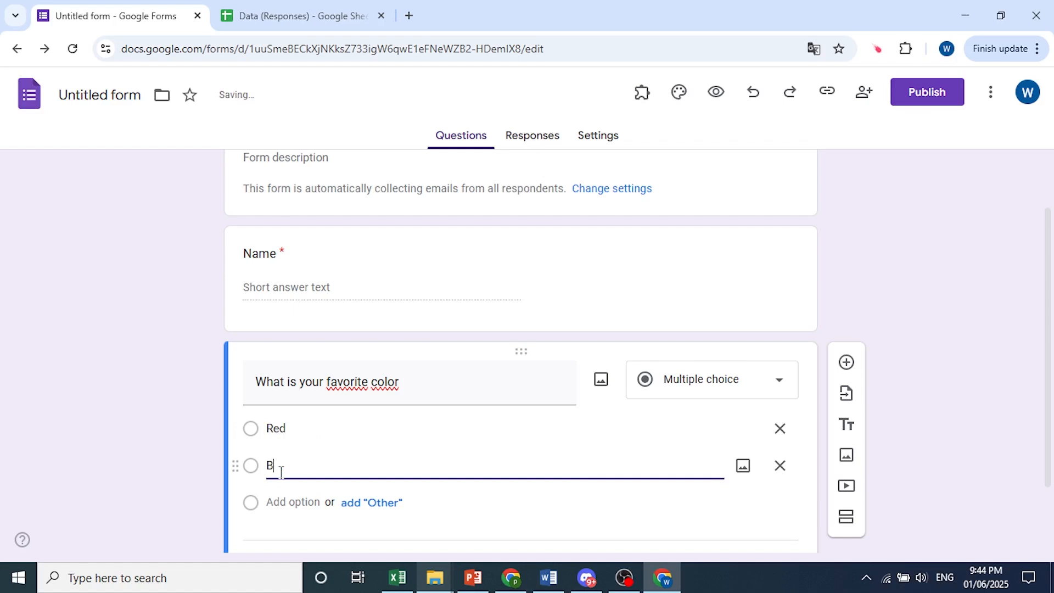
text(lue)
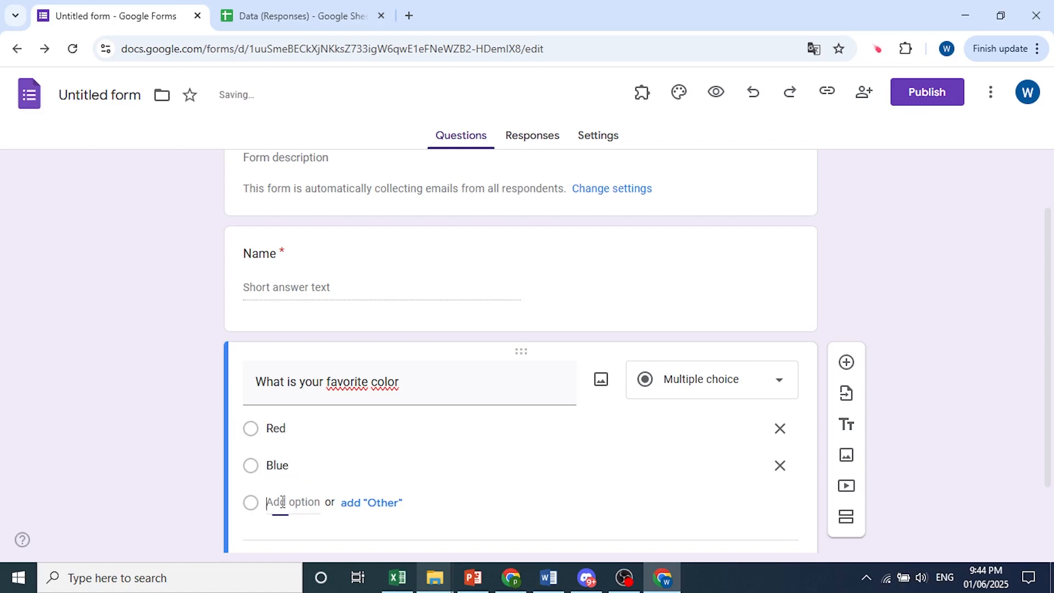
text(Yellow)
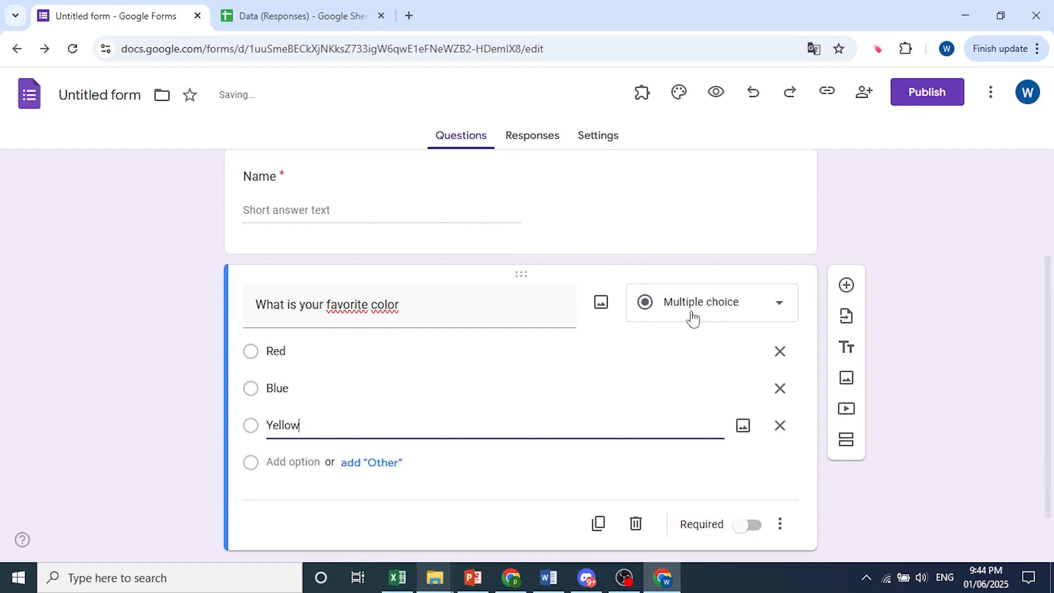
click(710, 301)
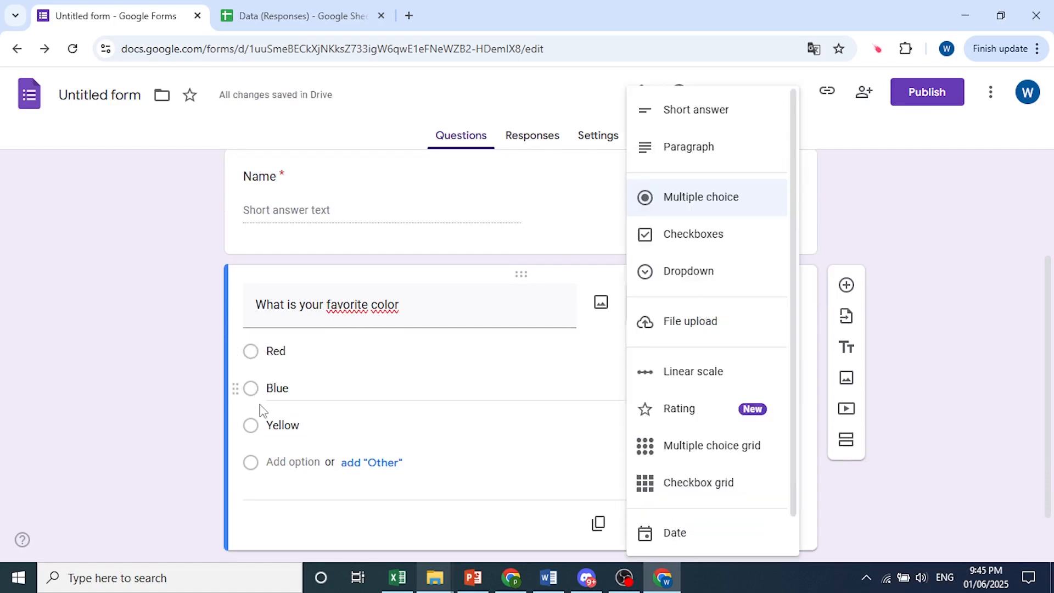
click(699, 197)
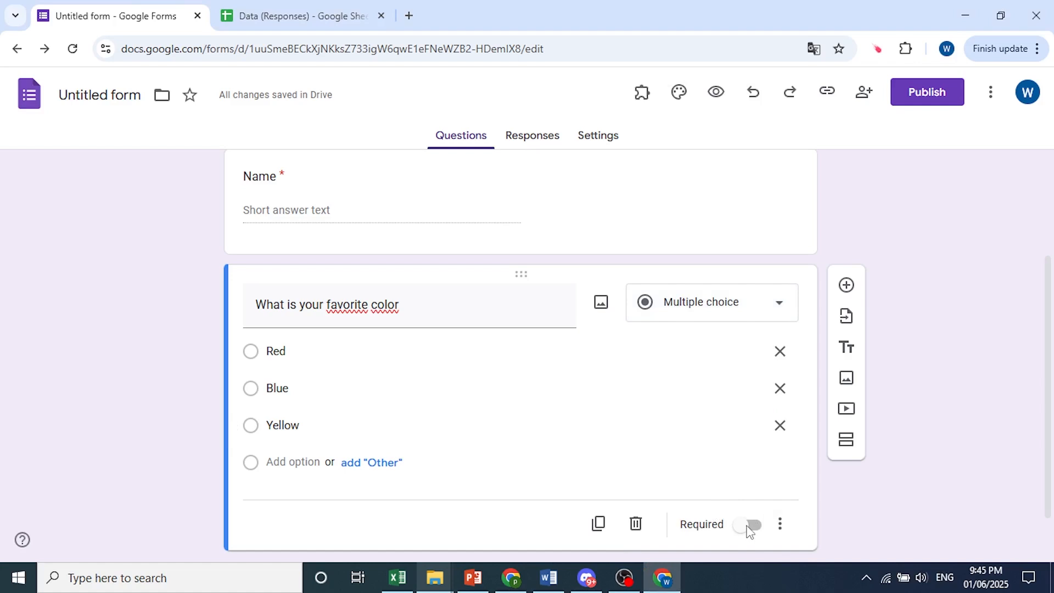
click(747, 525)
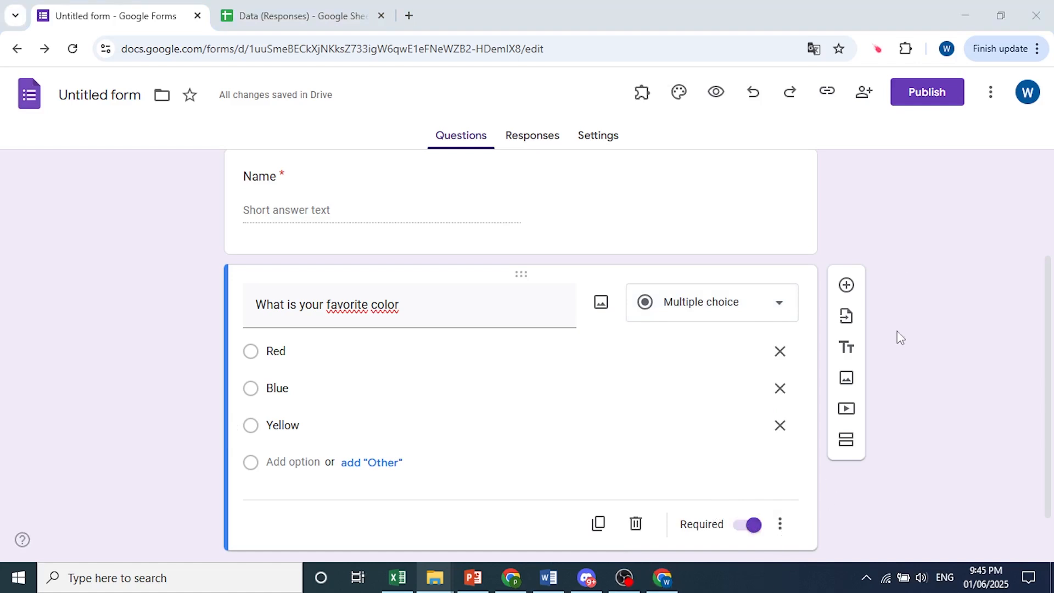
Add a checkbox question asking which are your favorite foods
click(847, 285)
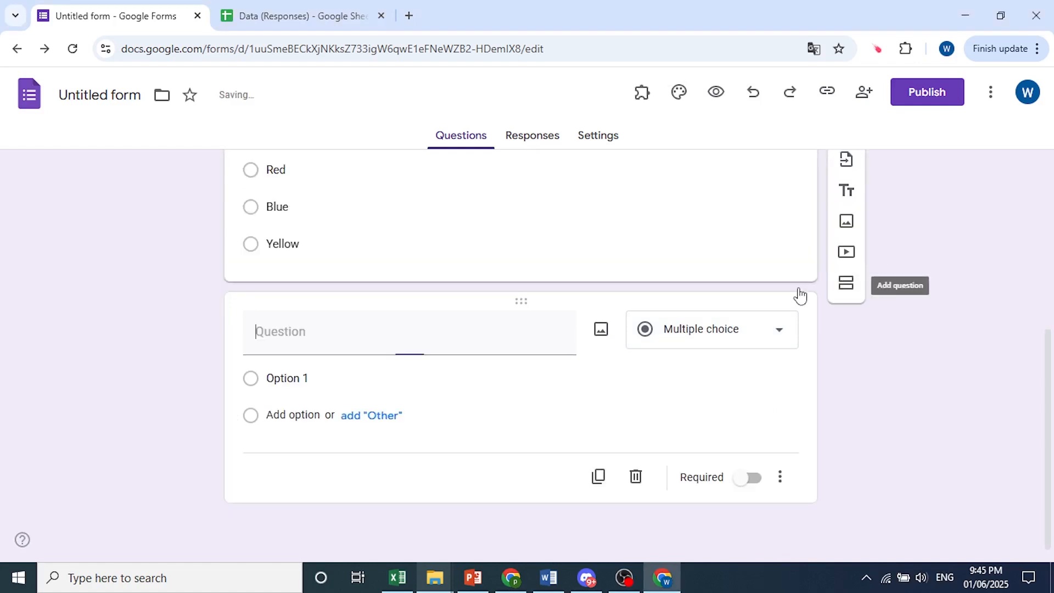
click(710, 328)
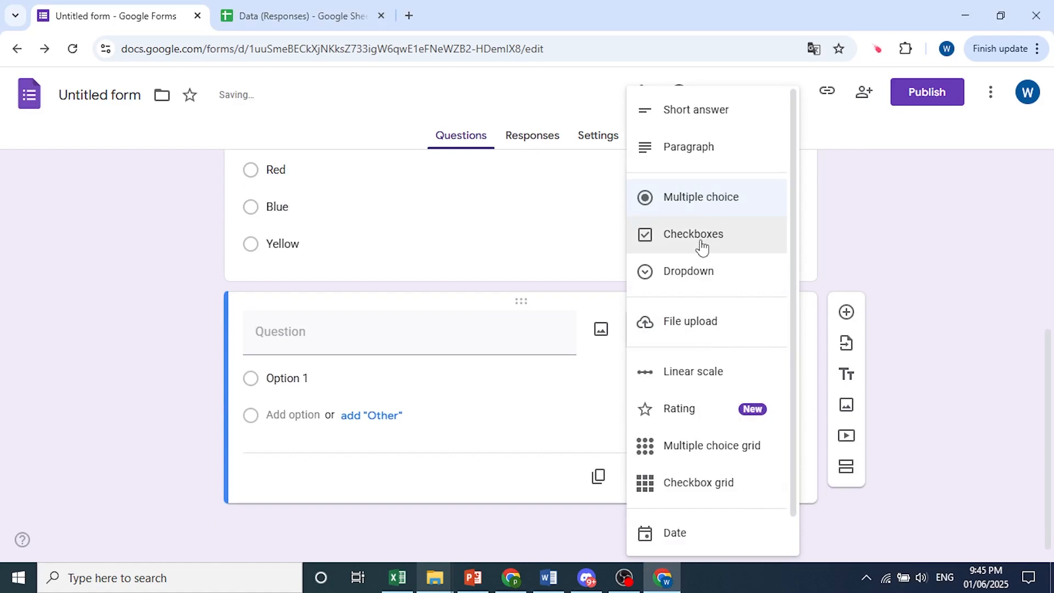
click(693, 234)
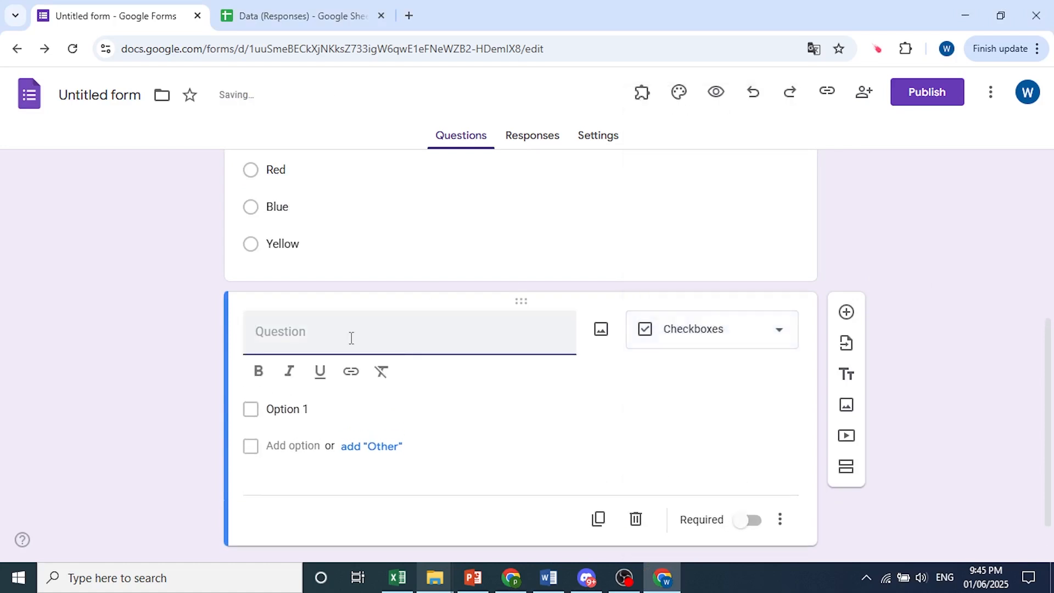
text(Which one of these)
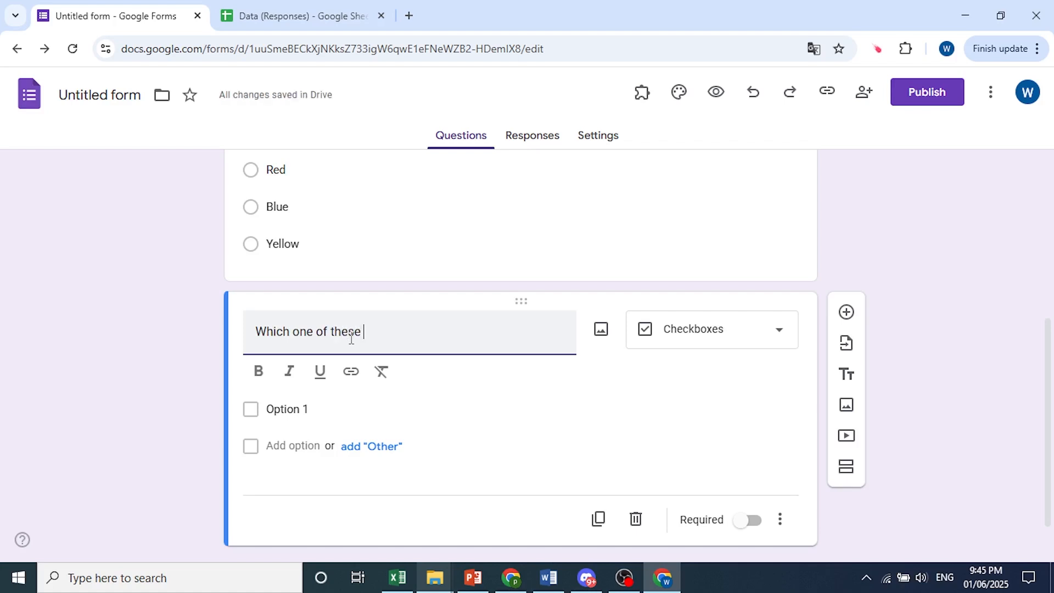
text(are your favor)
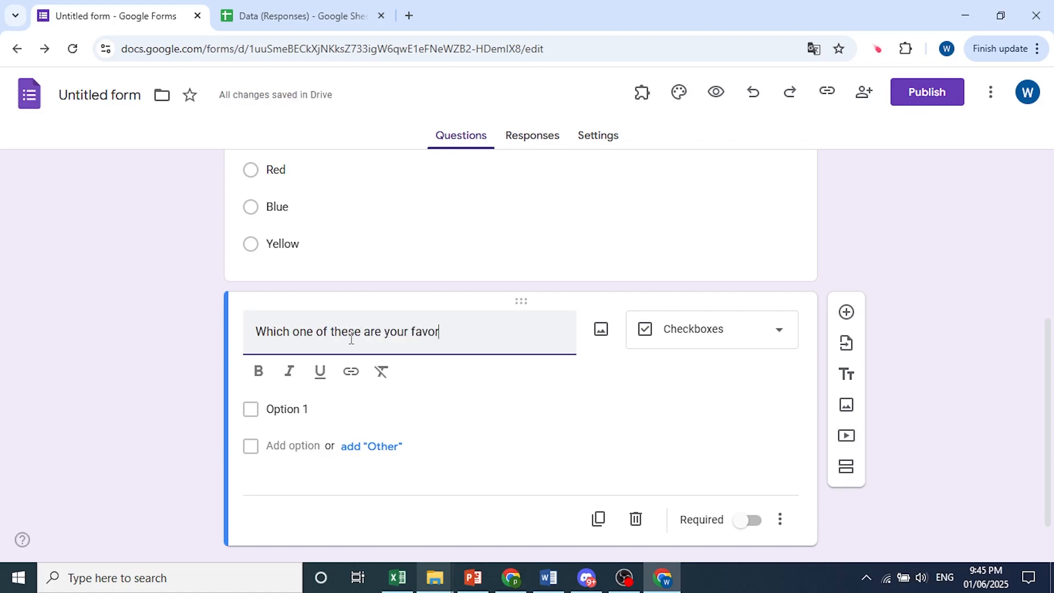
text(ite foods)
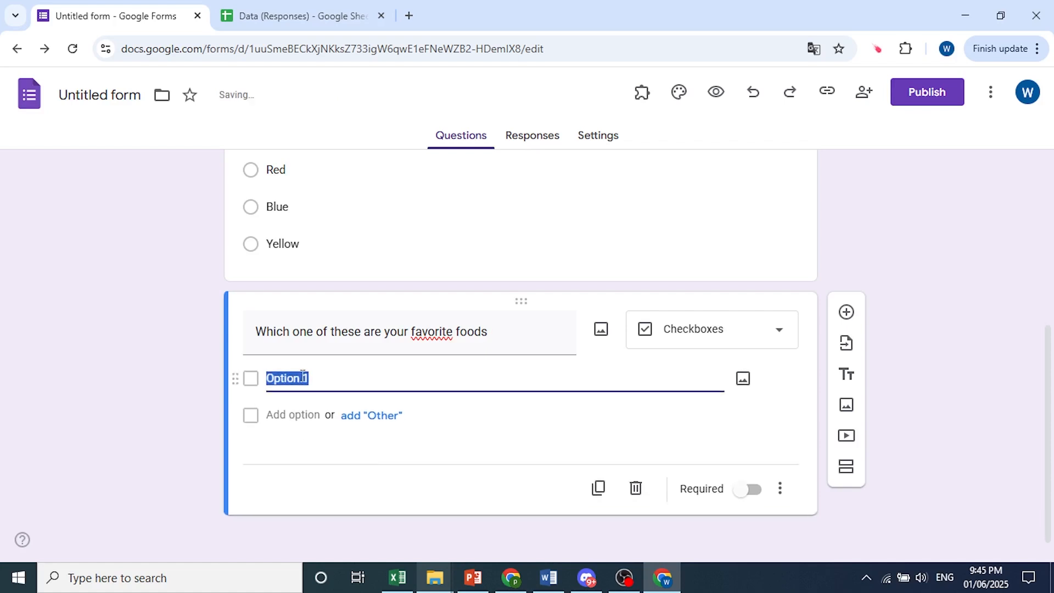
Give the foods question options Bananas, Burgers, Fries and Other, and make it required
click(292, 414)
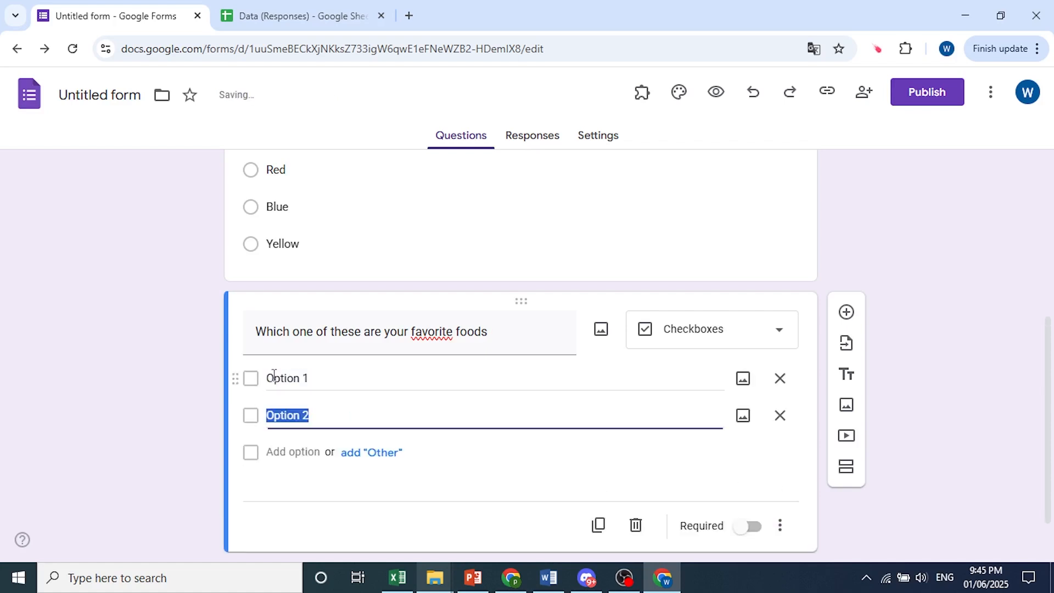
click(292, 451)
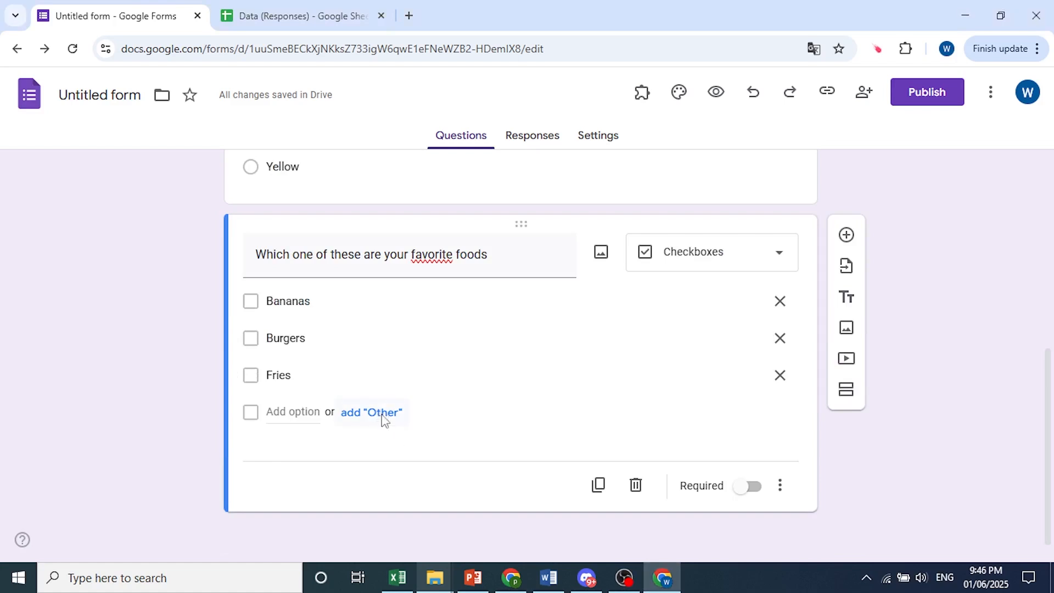
click(369, 411)
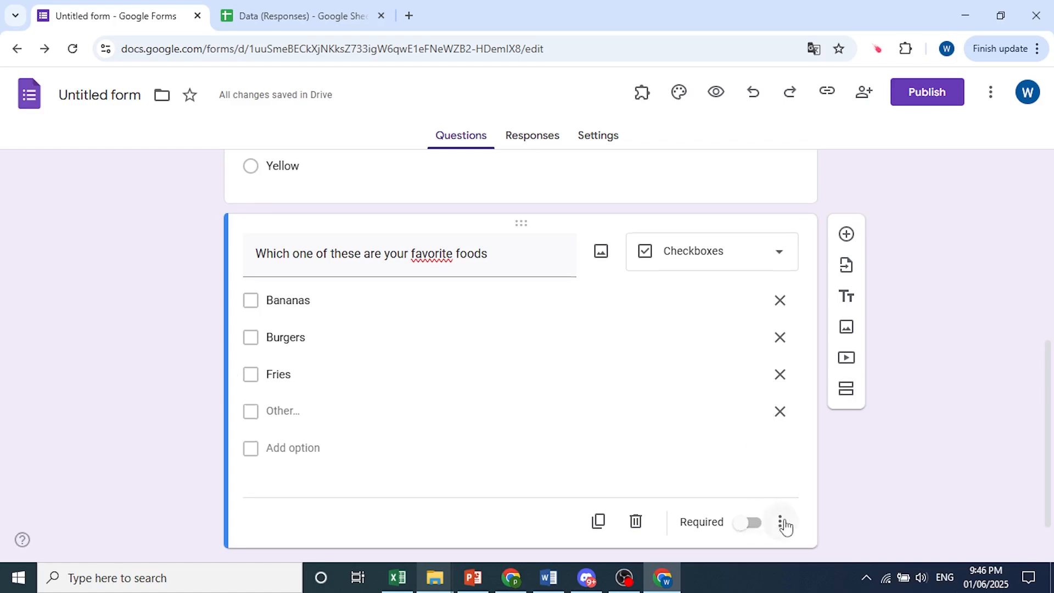
click(748, 522)
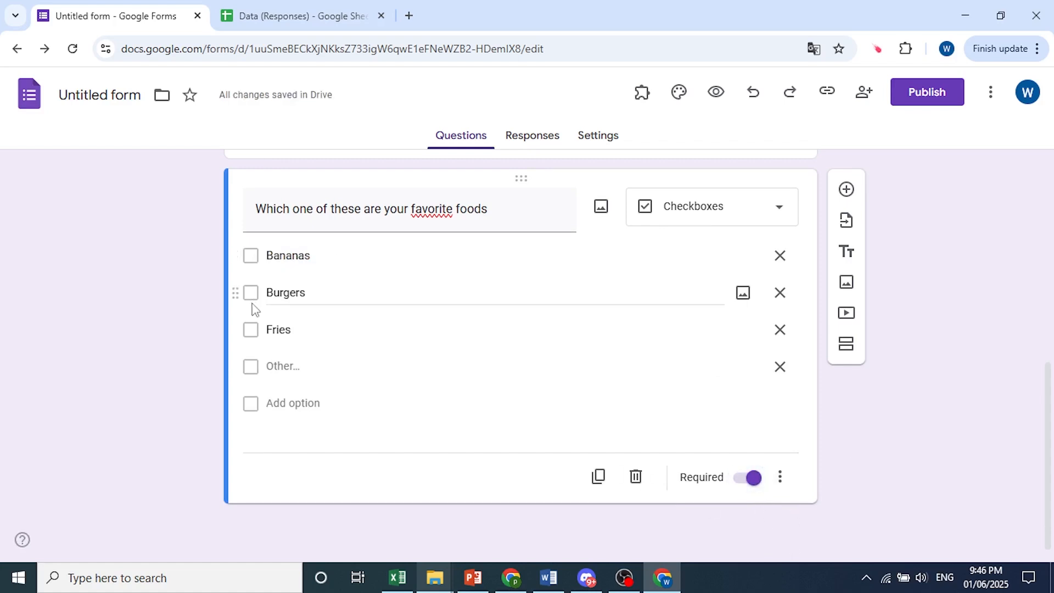
click(847, 189)
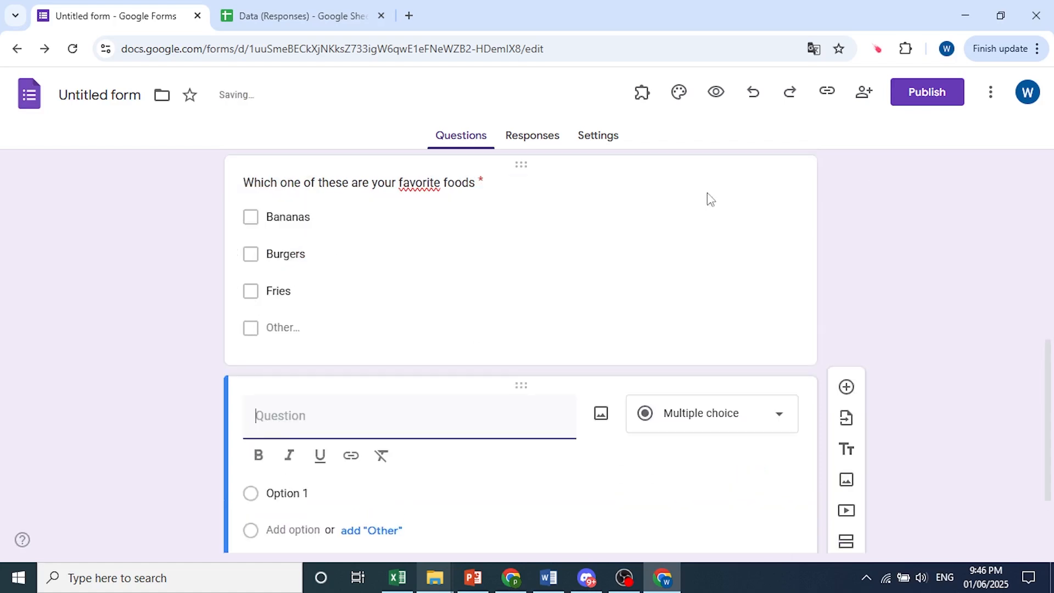
Make the new question a dropdown titled 'What is your gender?'
click(709, 412)
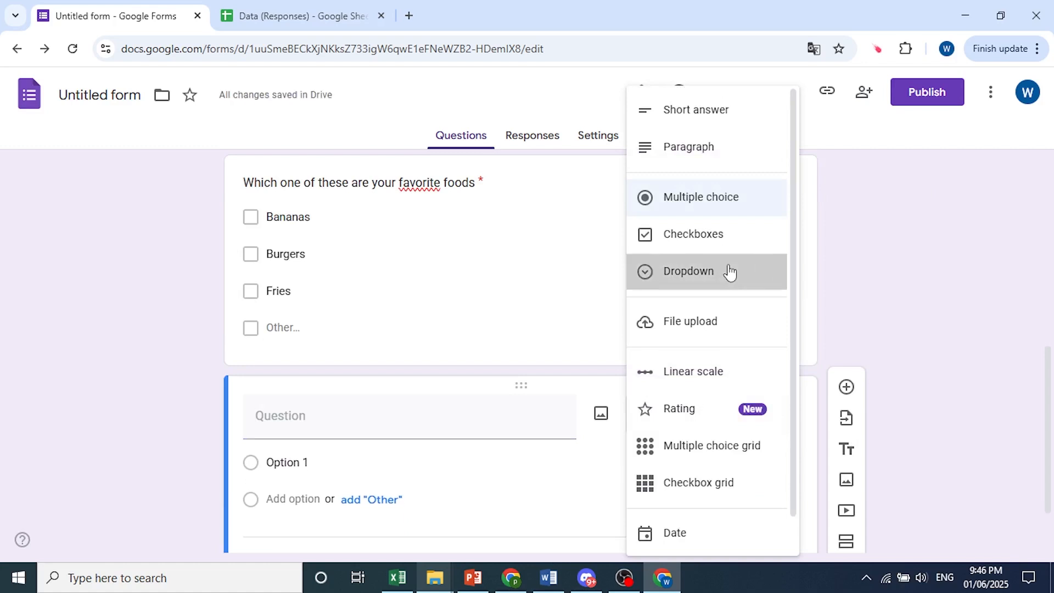
click(687, 272)
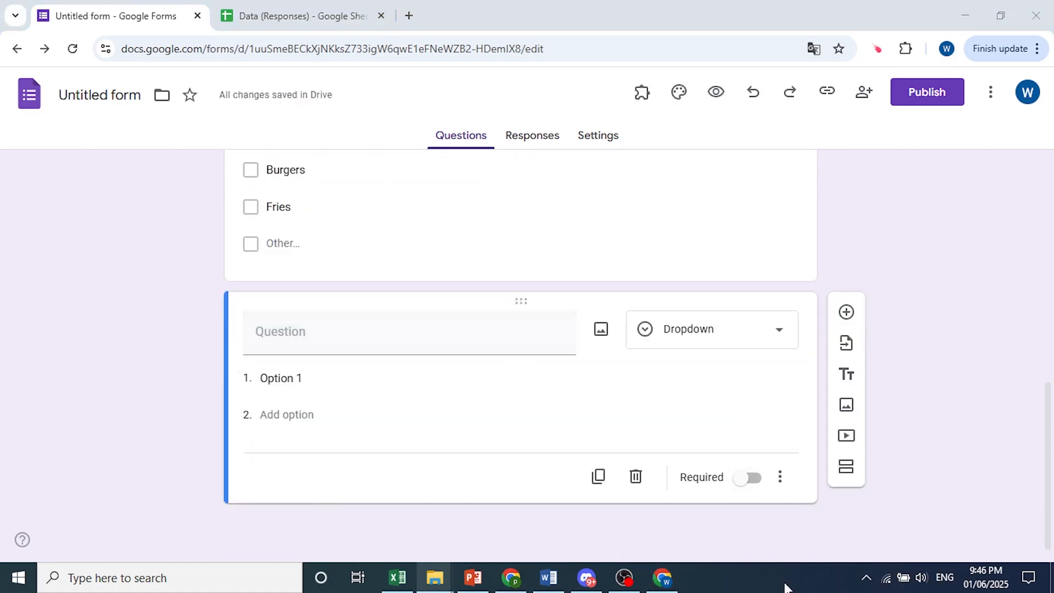
text(What is your gender?)
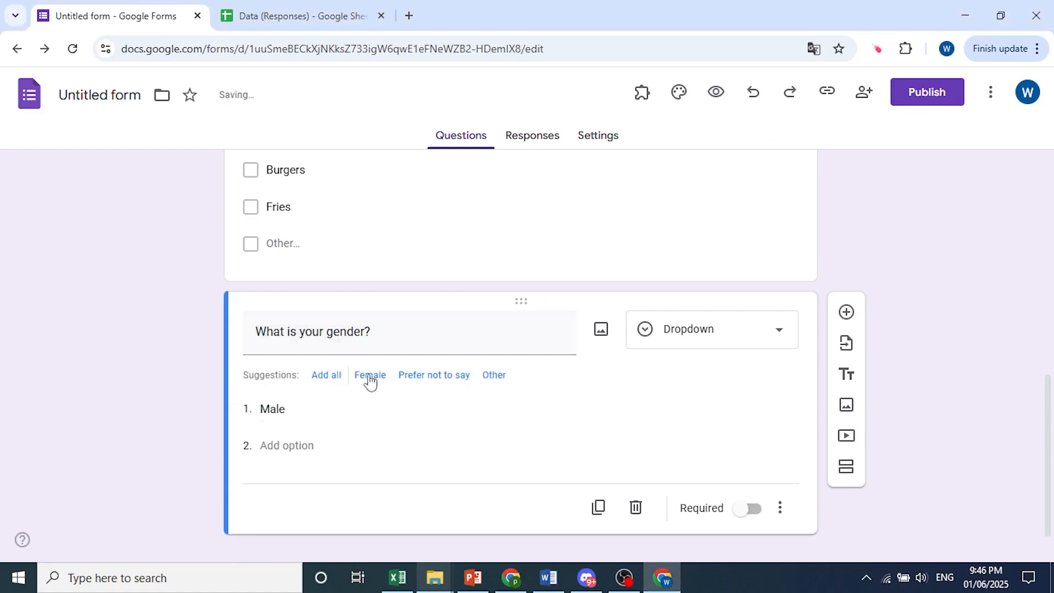
Add Male, Female, Prefer not to say and Other as answers and make it required
click(368, 374)
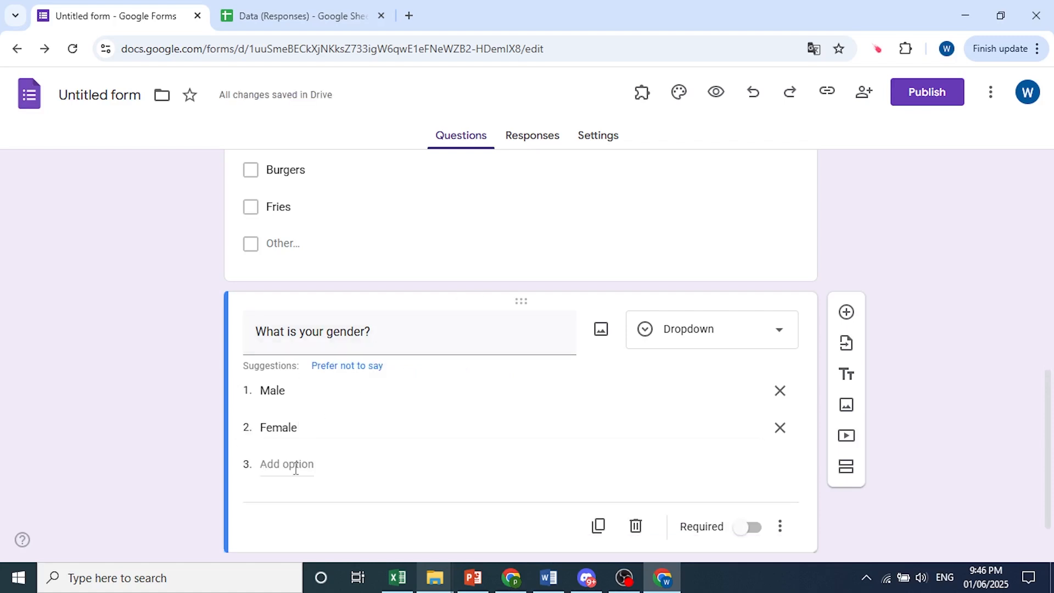
click(346, 364)
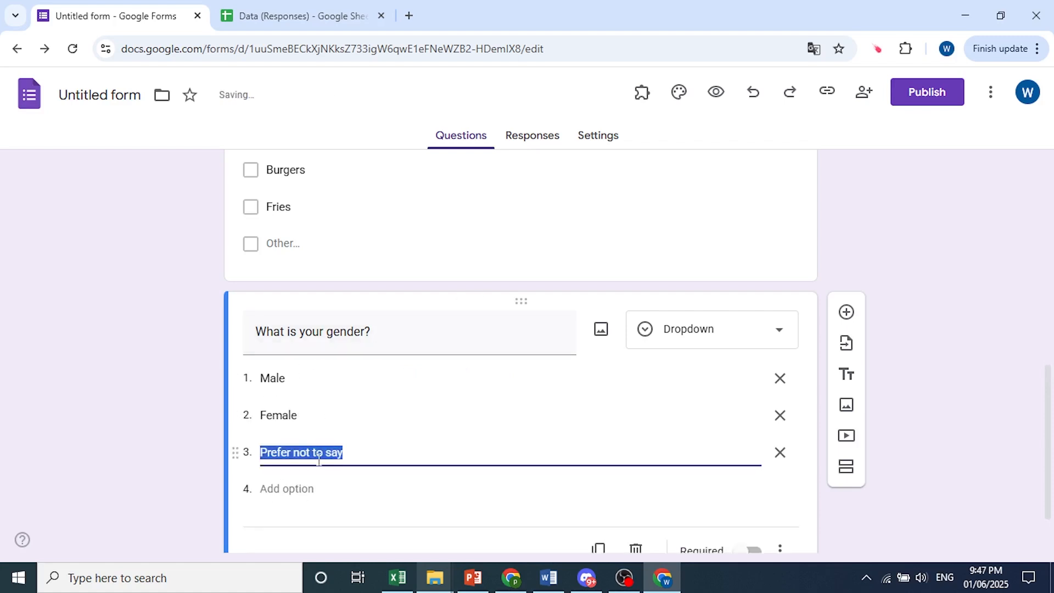
click(287, 488)
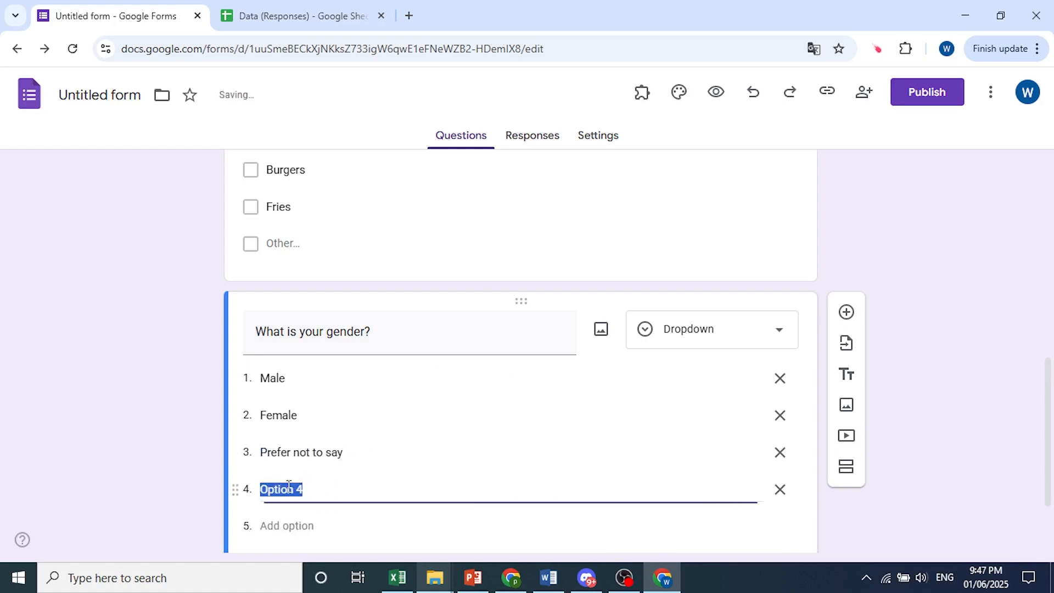
text(Other)
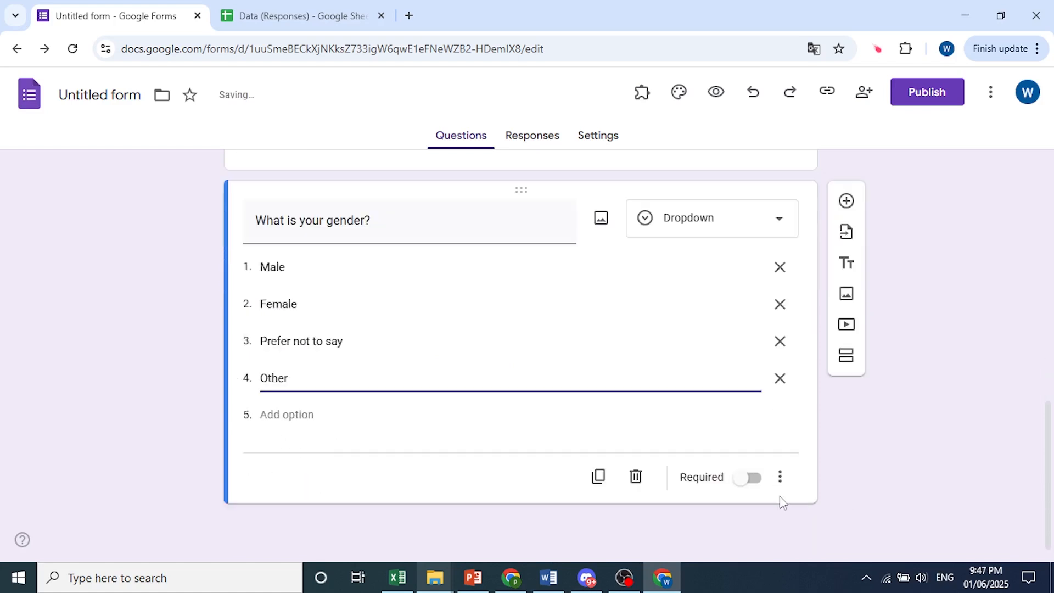
click(748, 477)
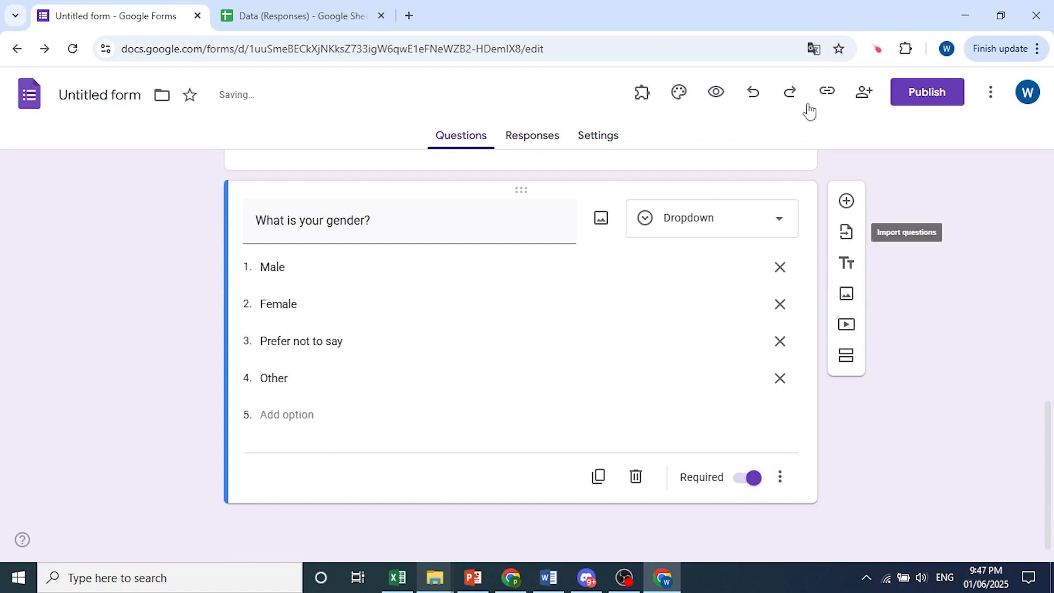
mouse_move(845, 201)
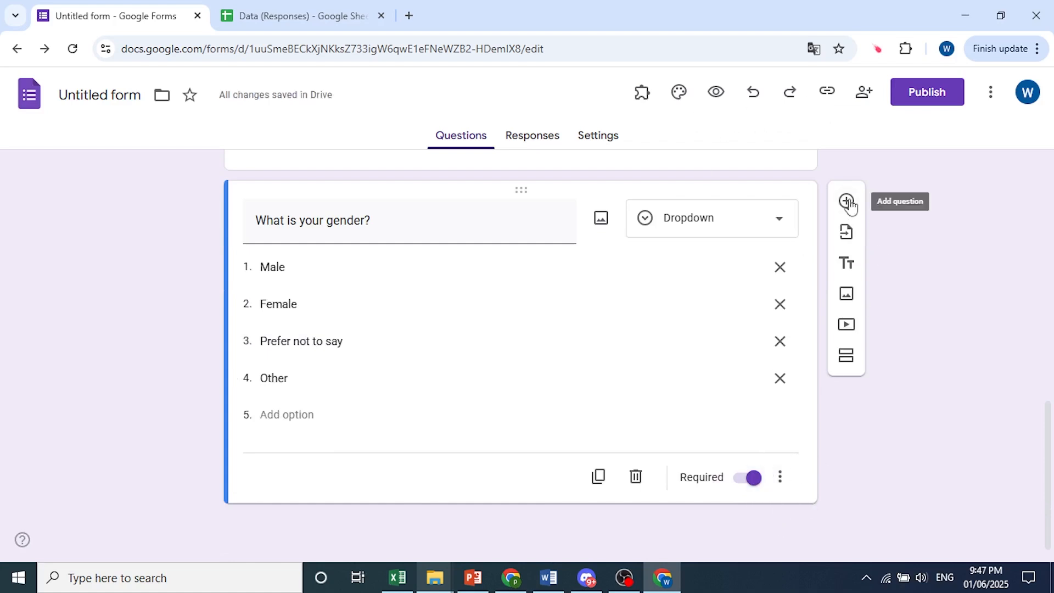
Add a paragraph question 'Do you conserve the environment? if so, how?'
click(846, 202)
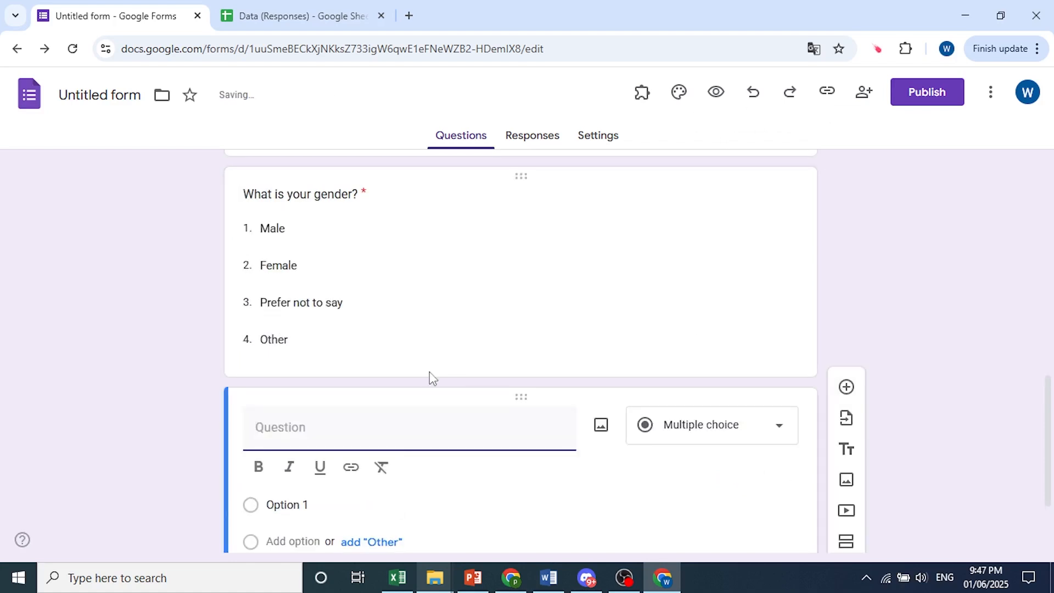
click(711, 424)
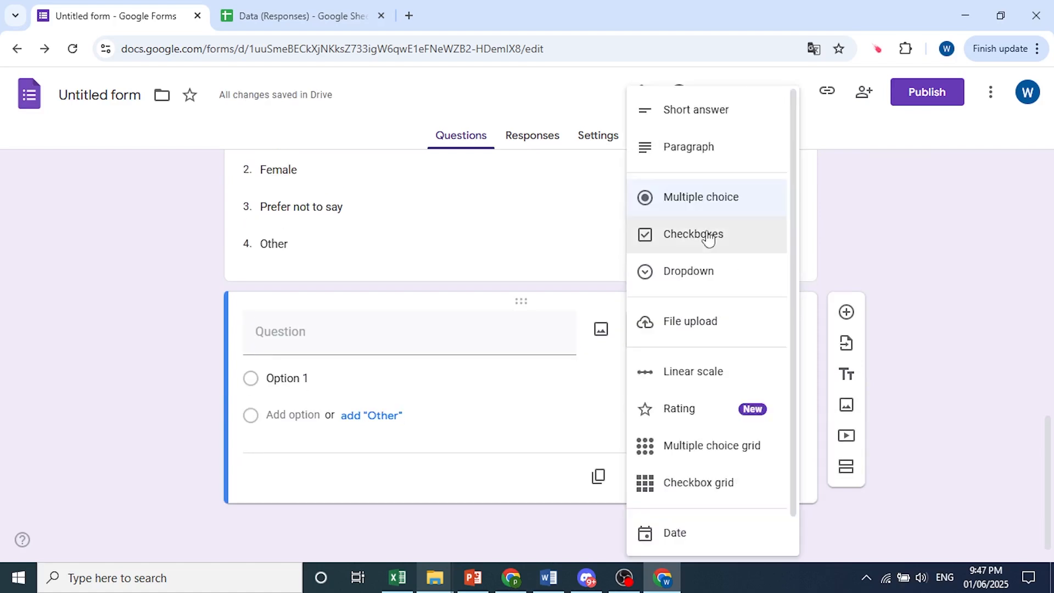
scroll(down, 3)
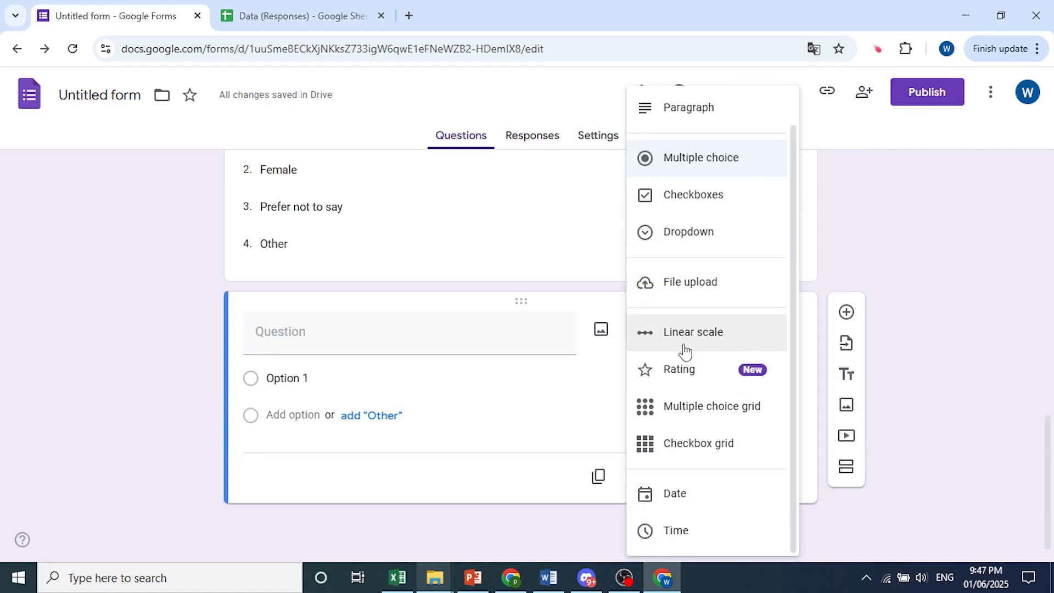
mouse_move(748, 362)
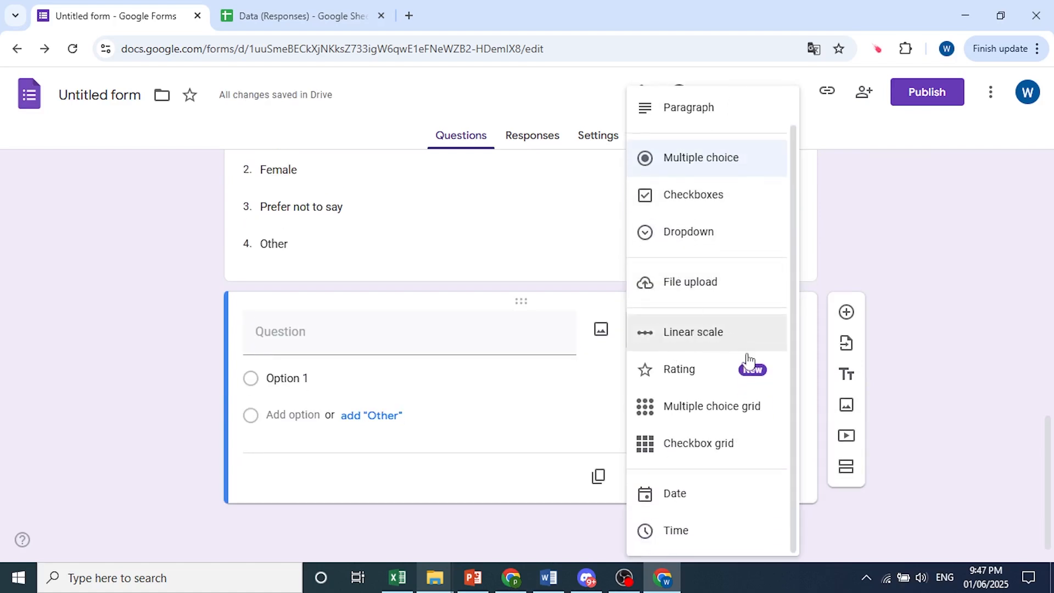
mouse_move(702, 424)
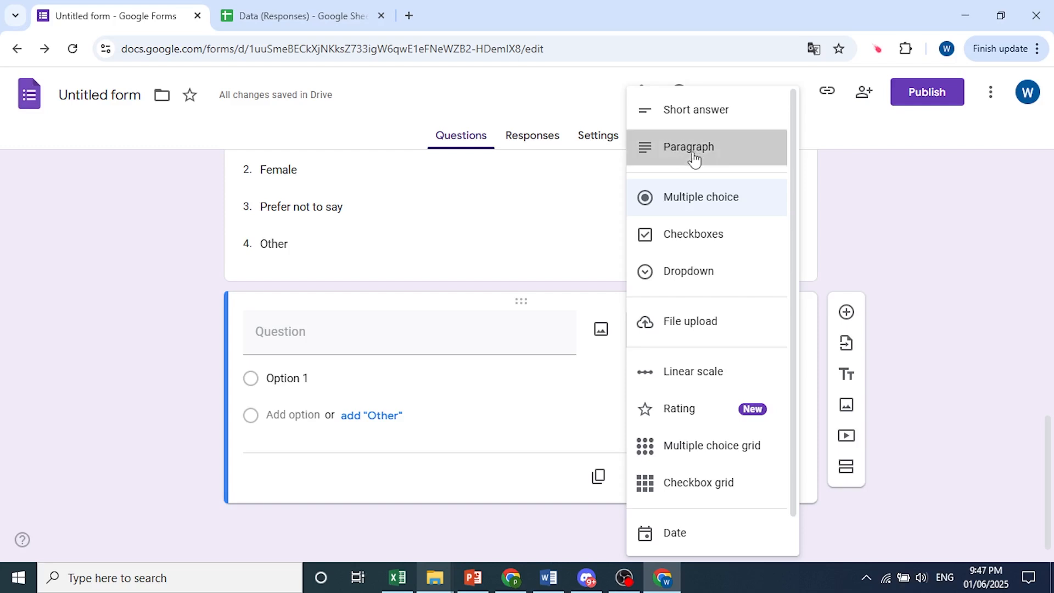
click(688, 146)
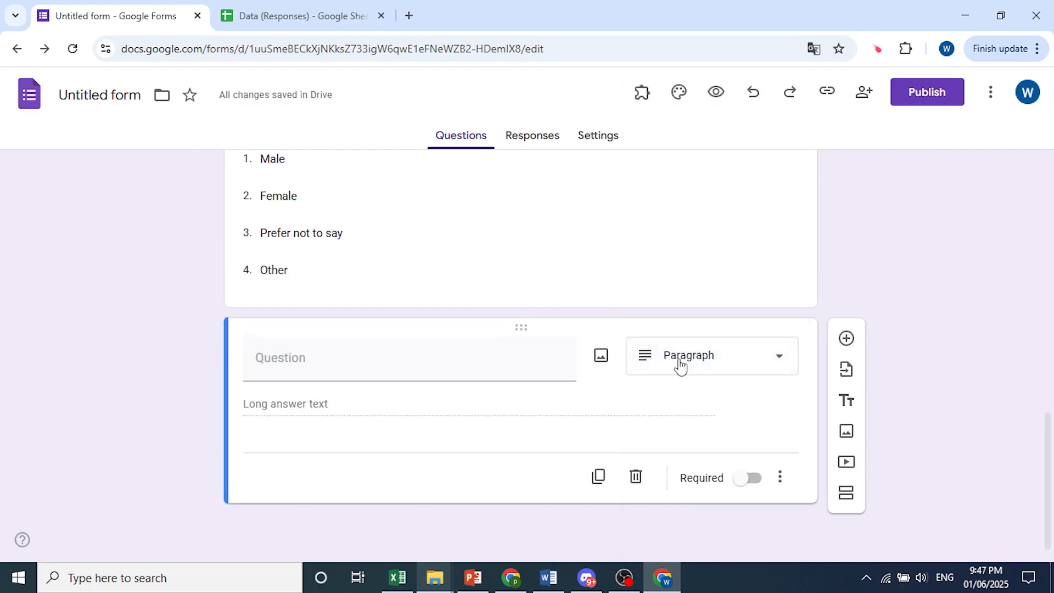
mouse_move(380, 411)
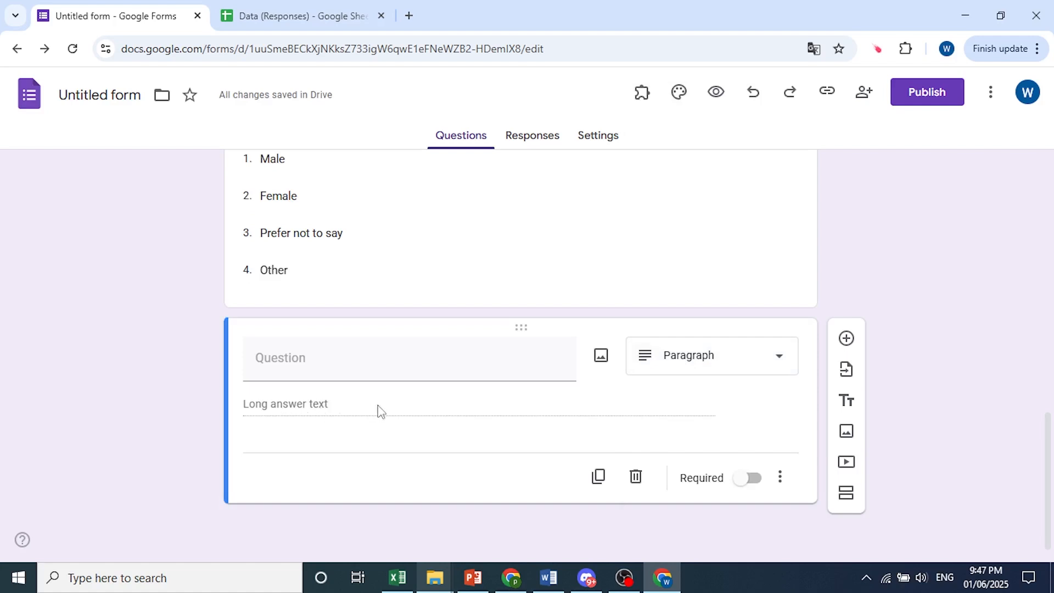
text(Do you conserve the environment? if so, how?)
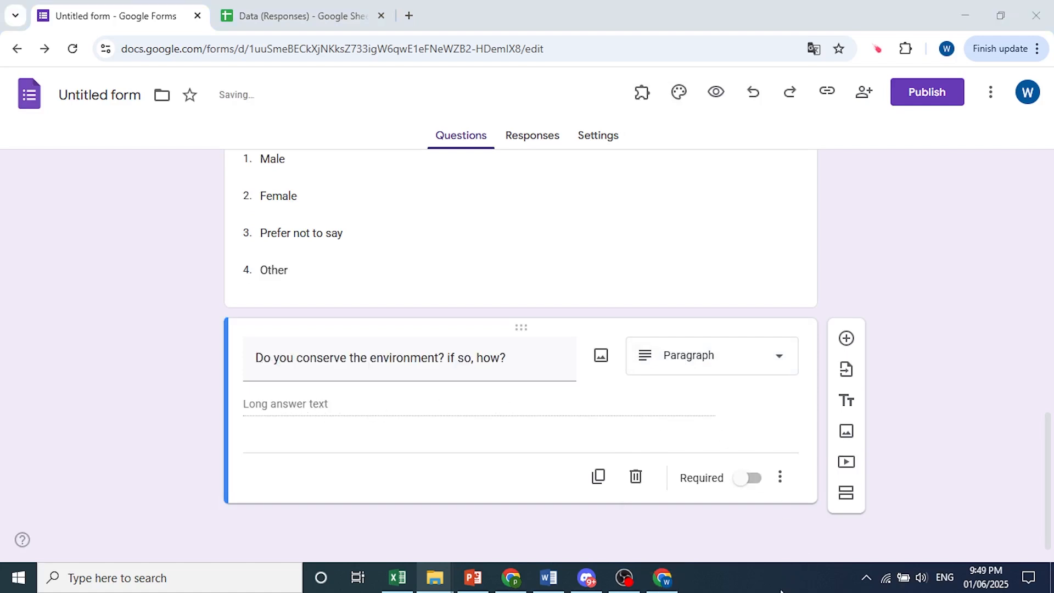
click(470, 365)
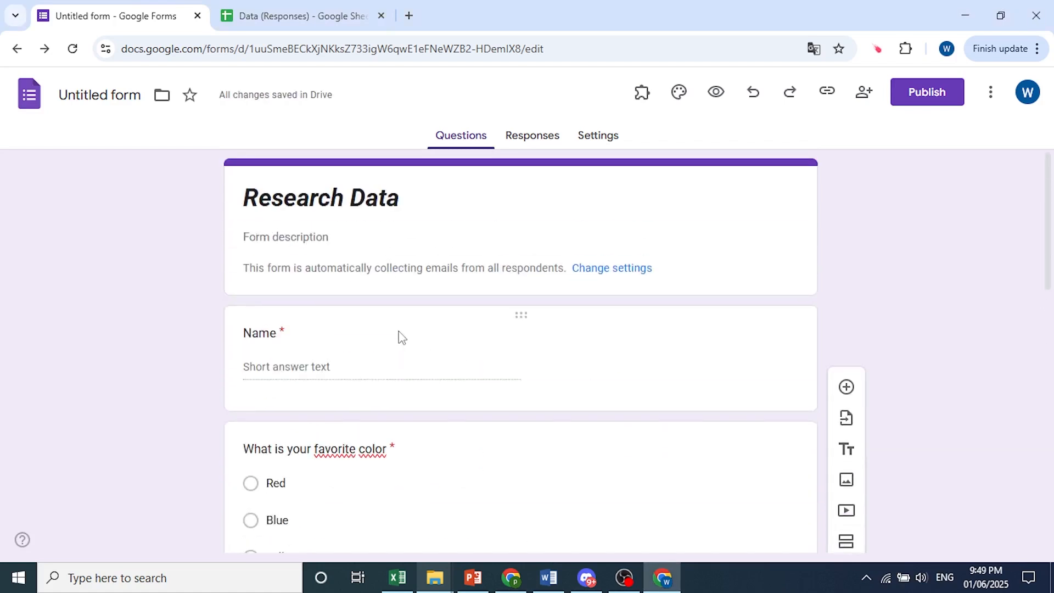
mouse_move(609, 292)
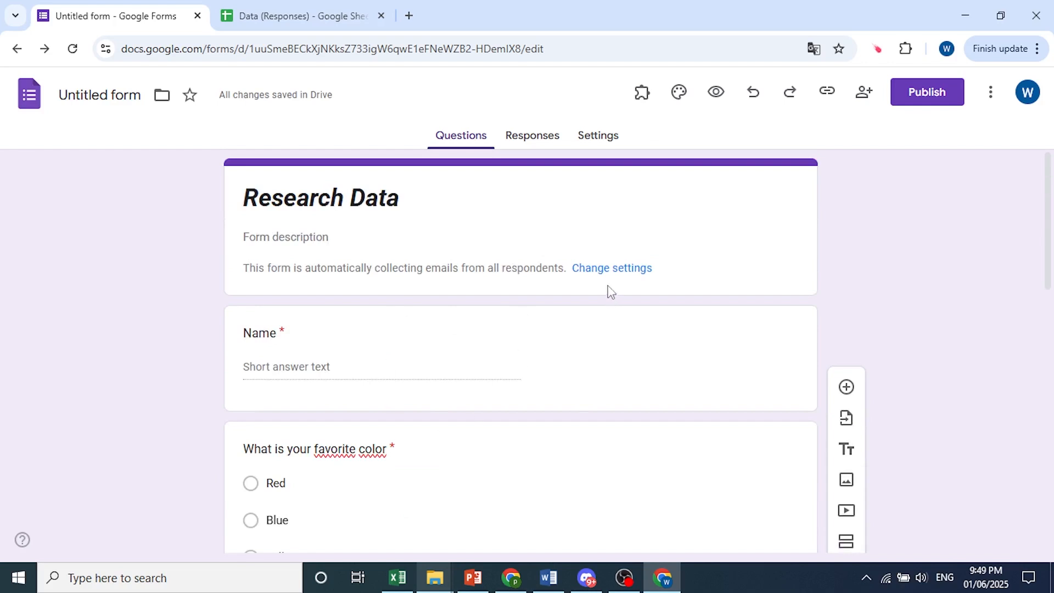
click(297, 16)
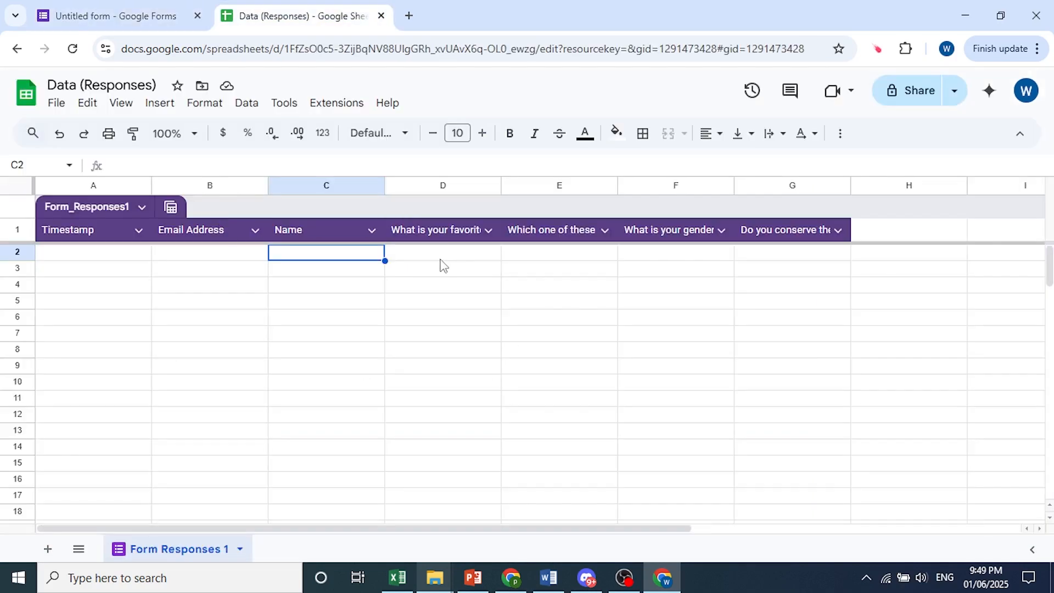
click(121, 15)
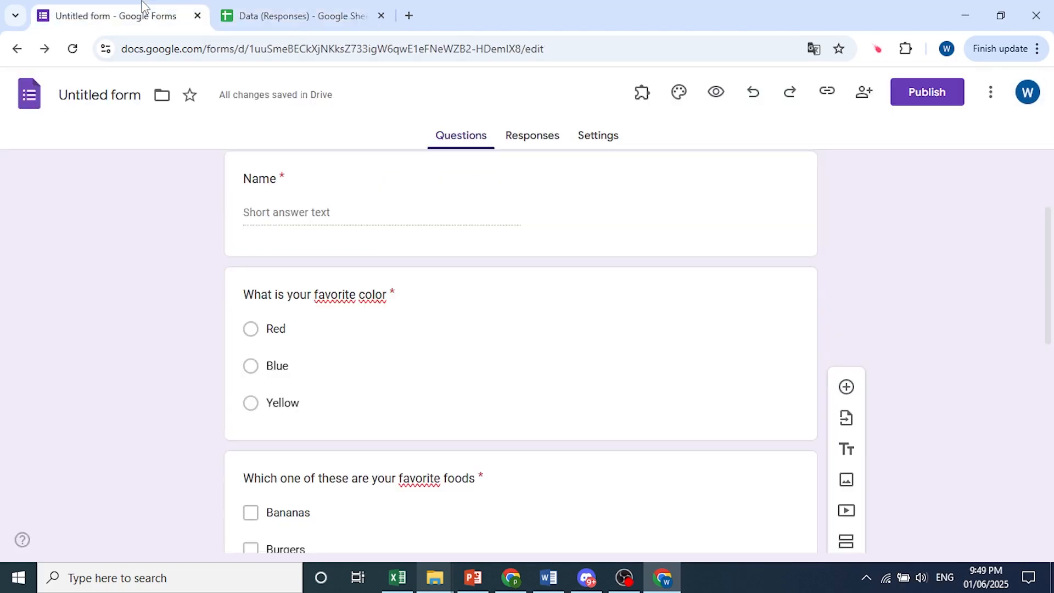
mouse_move(923, 157)
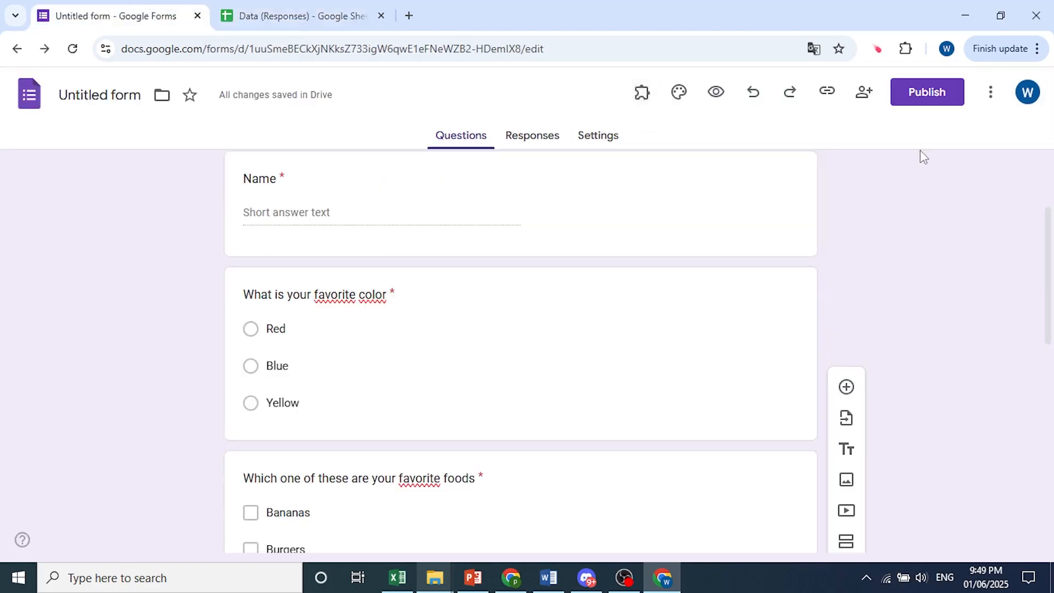
Publish the form to anyone with the link and copy the responder link
click(926, 93)
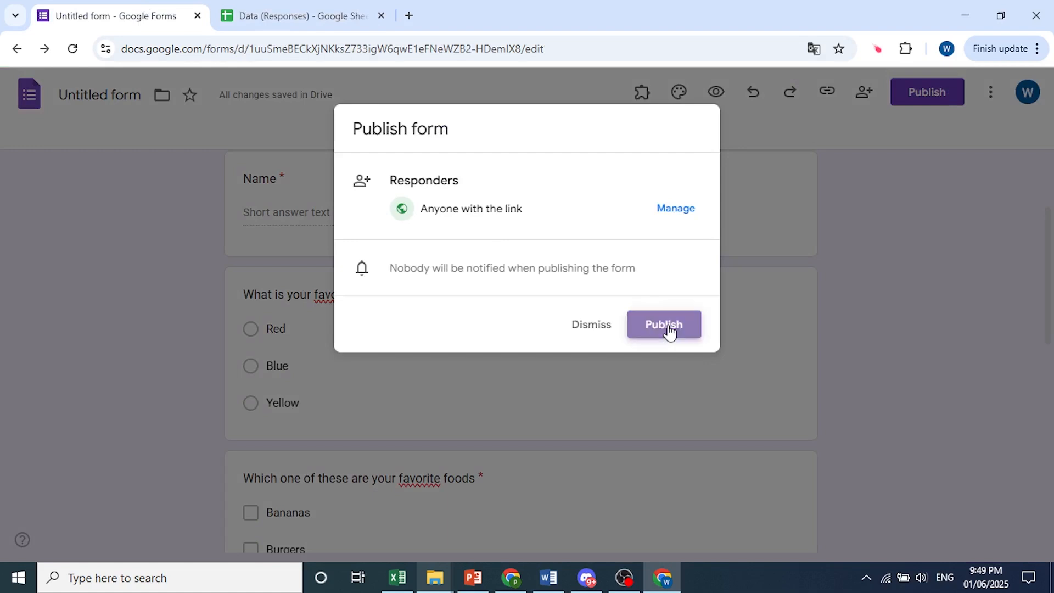
click(663, 325)
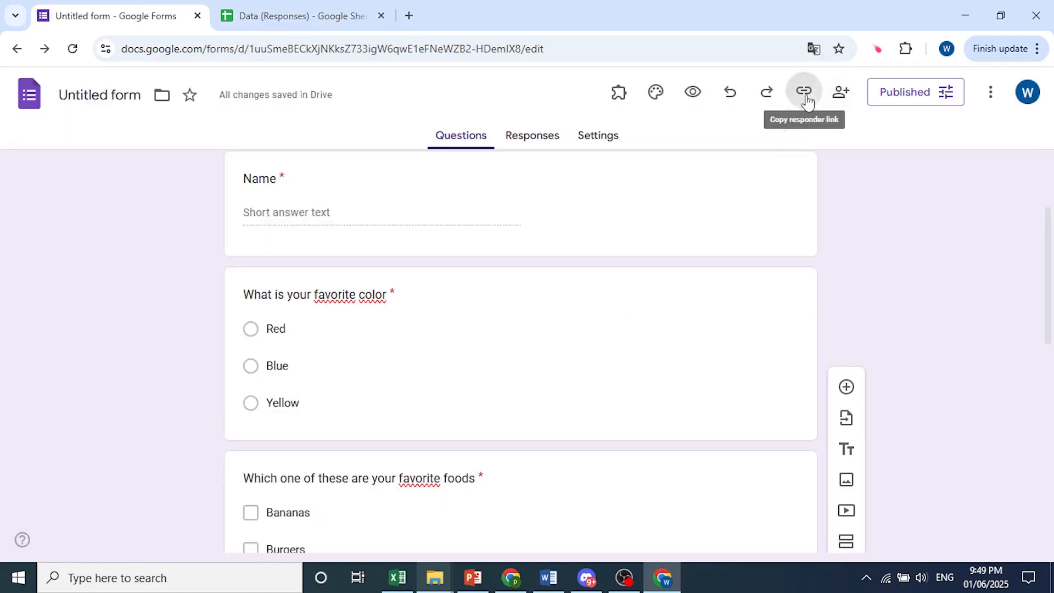
click(804, 92)
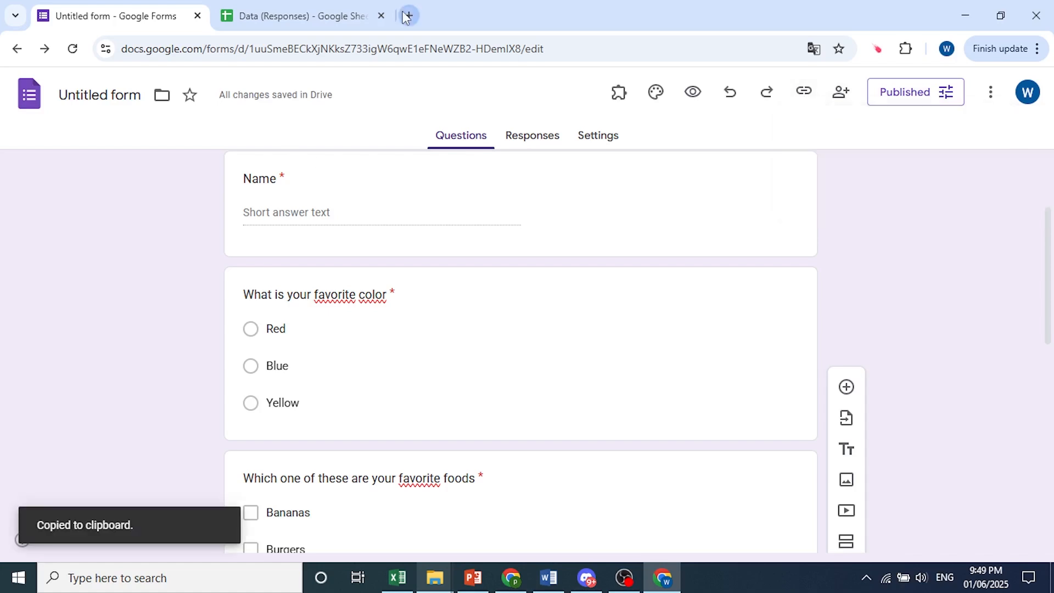
Fill in the live Research Data form, choosing Male for gender, and submit the response
click(405, 16)
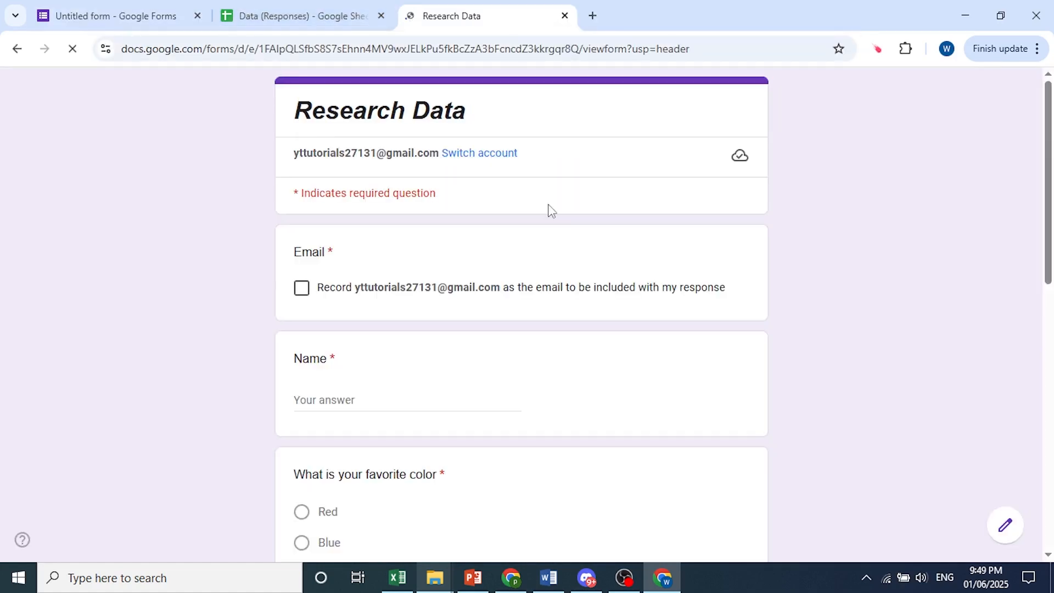
scroll(down, 3)
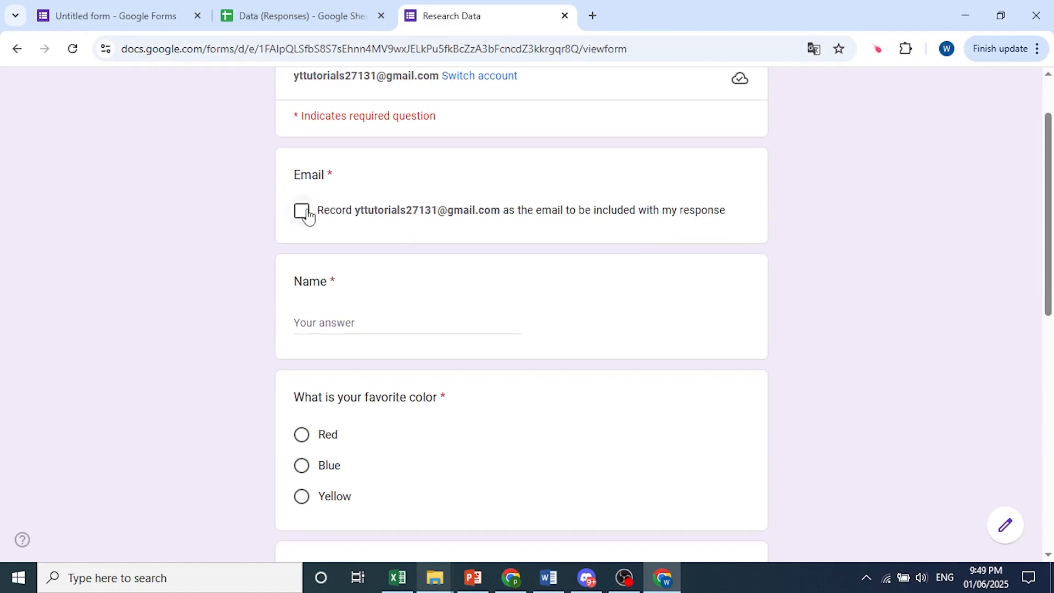
scroll(down, 3)
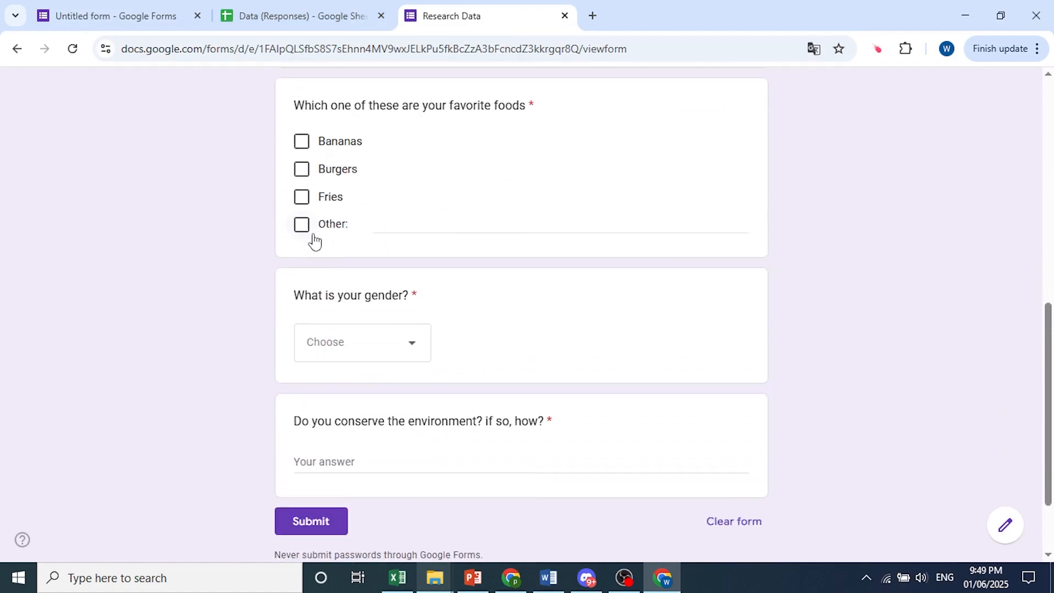
scroll(up, 3)
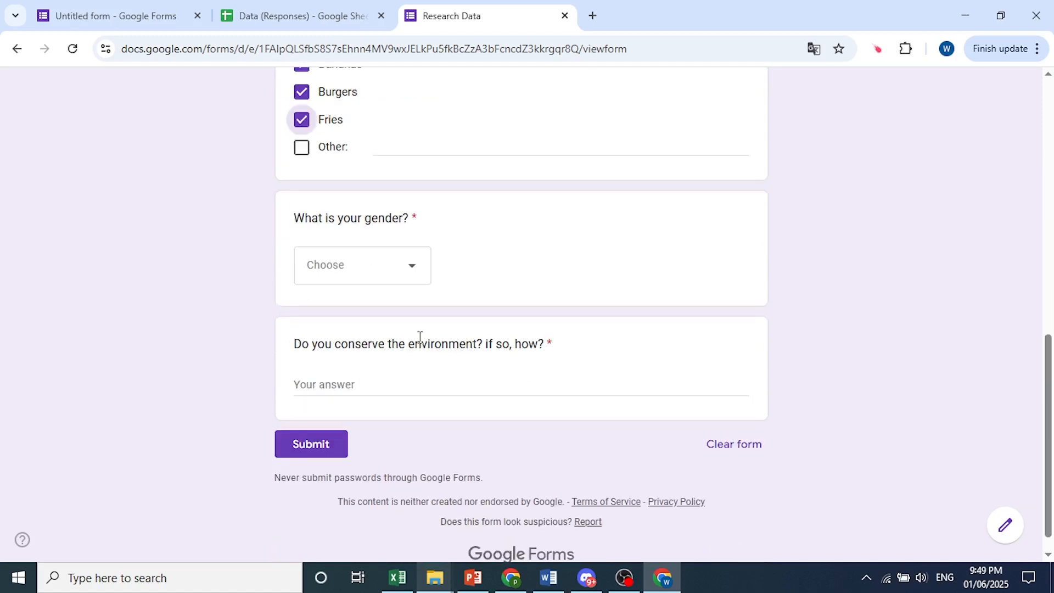
click(361, 265)
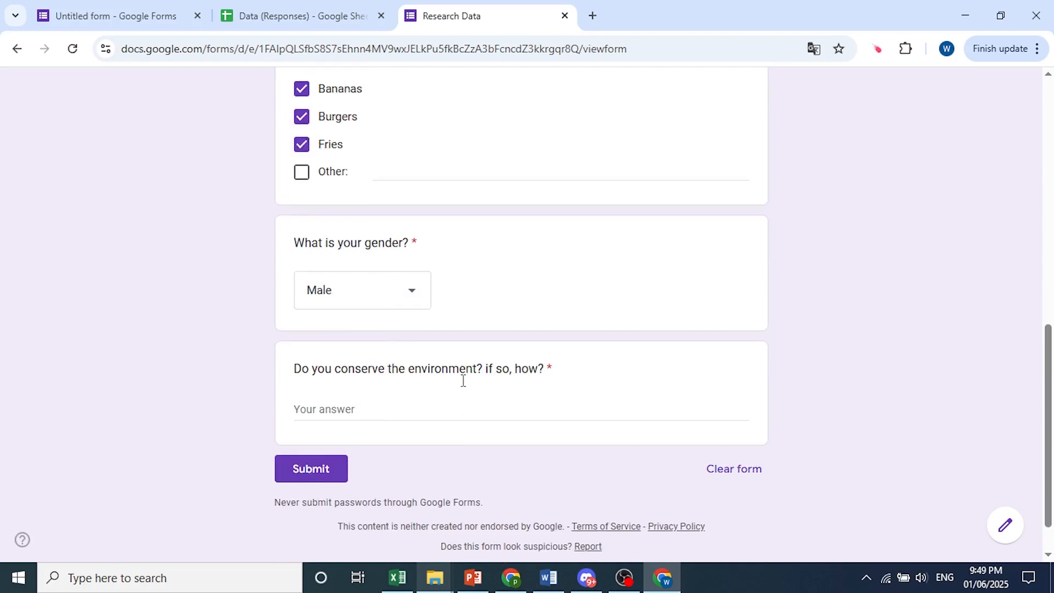
scroll(up, 3)
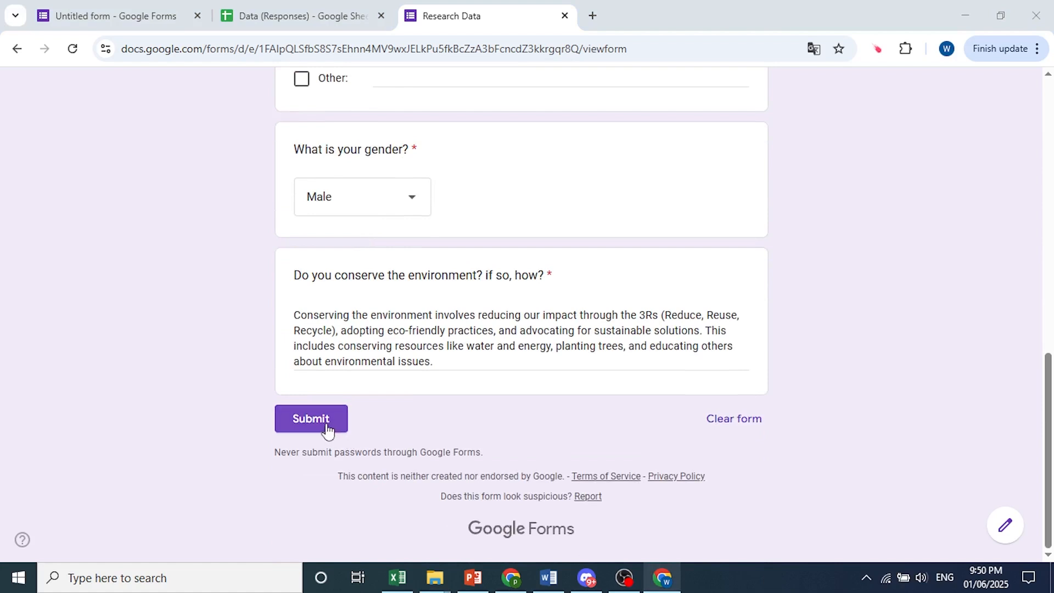
click(311, 418)
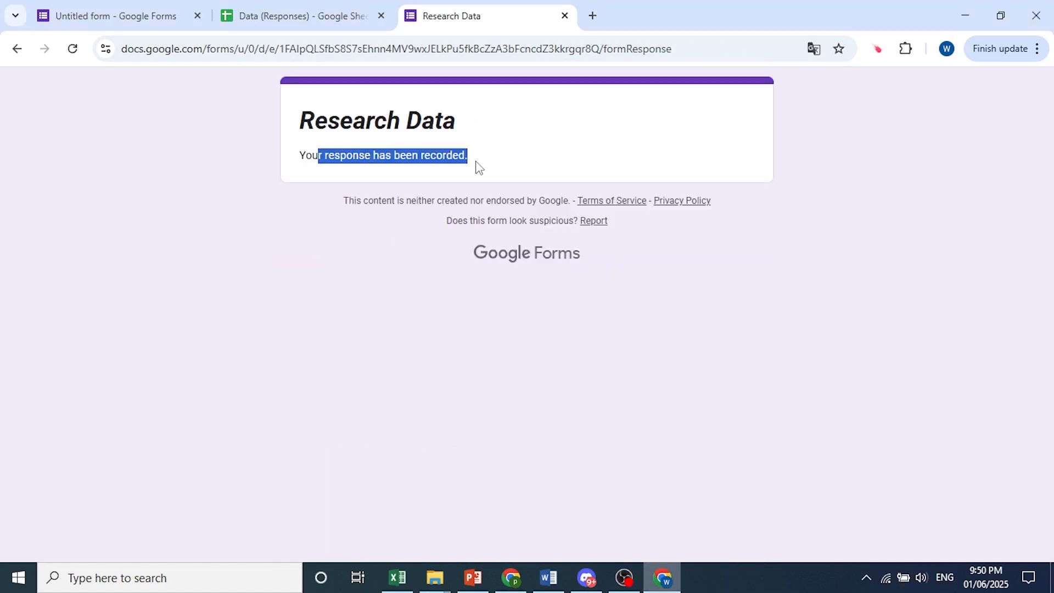
Confirm the new response row in the linked sheet and return to the form editor
click(298, 15)
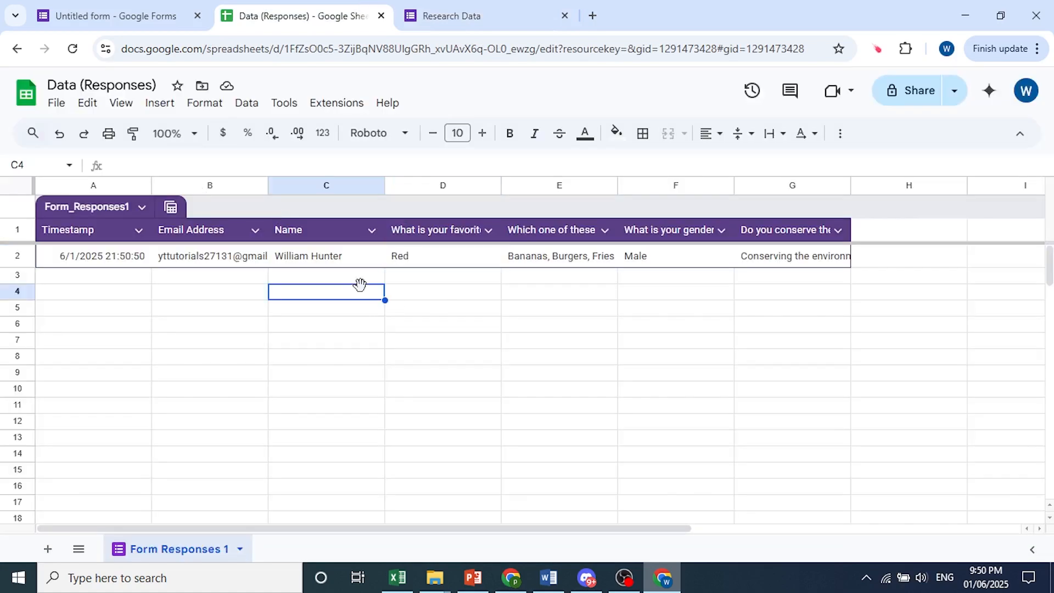
click(115, 16)
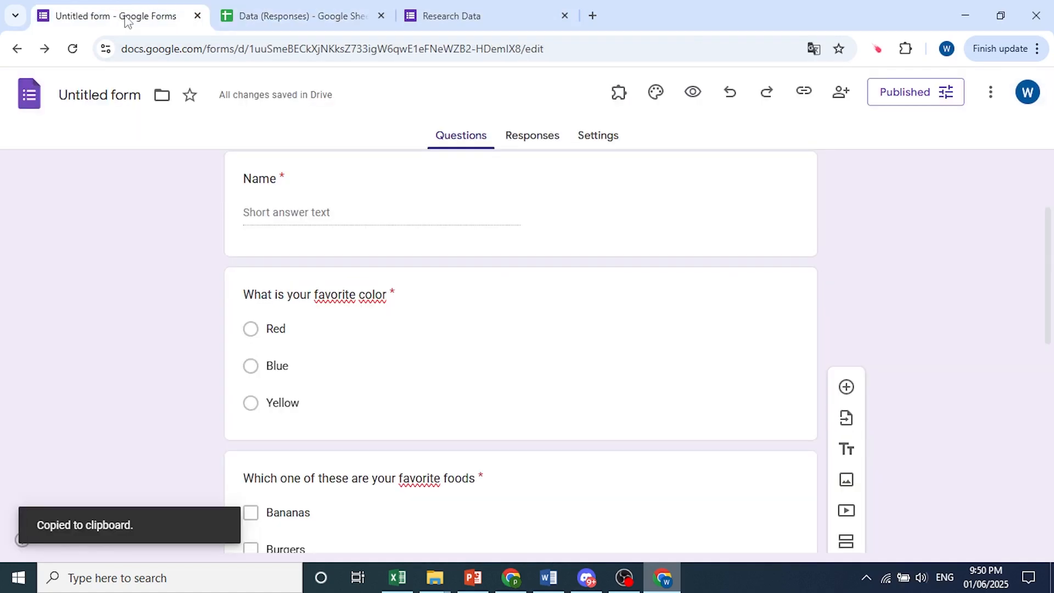
View the Responses summary and copy the favourite foods chart to the clipboard
click(531, 135)
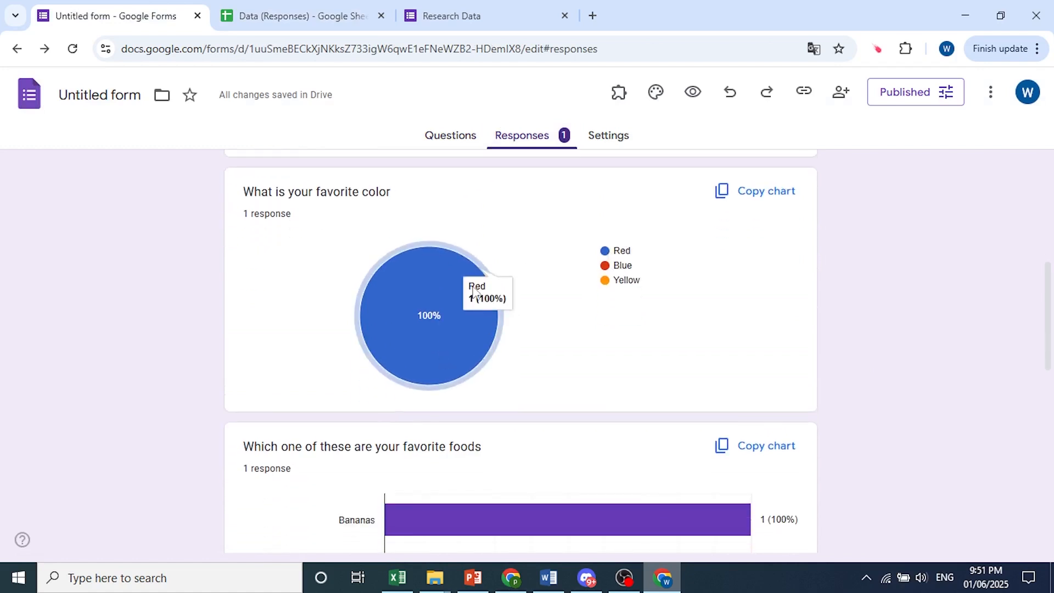
scroll(down, 3)
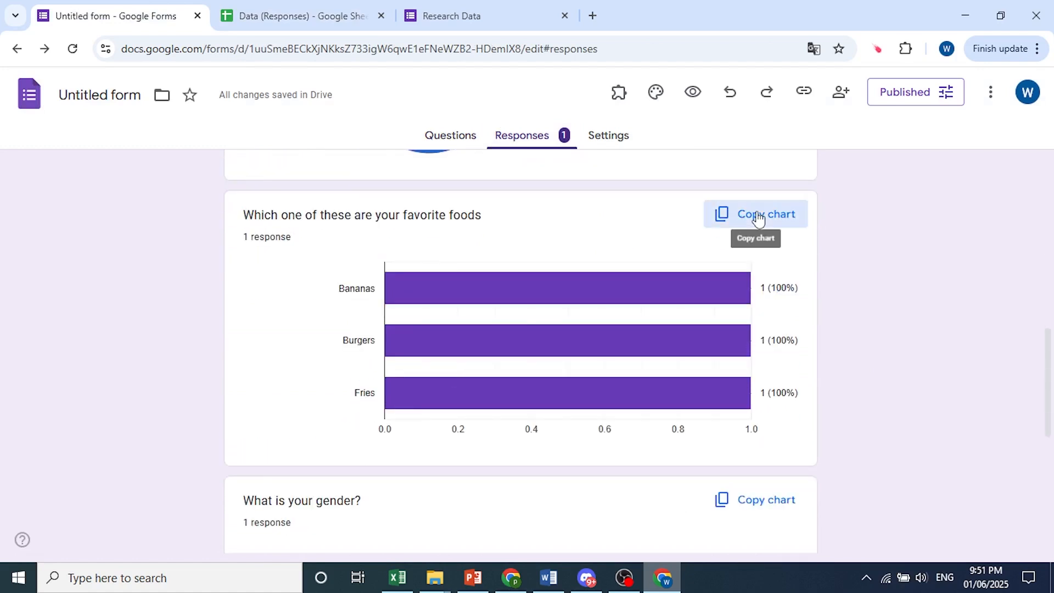
click(754, 214)
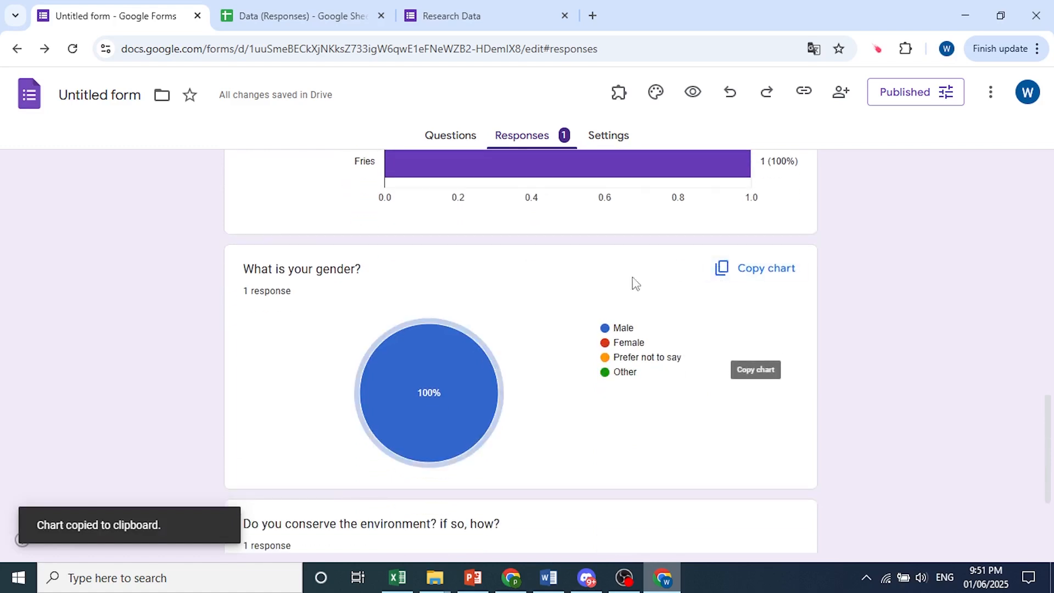
Review the remaining charts, then bring up the Data (Responses) sheet
scroll(down, 3)
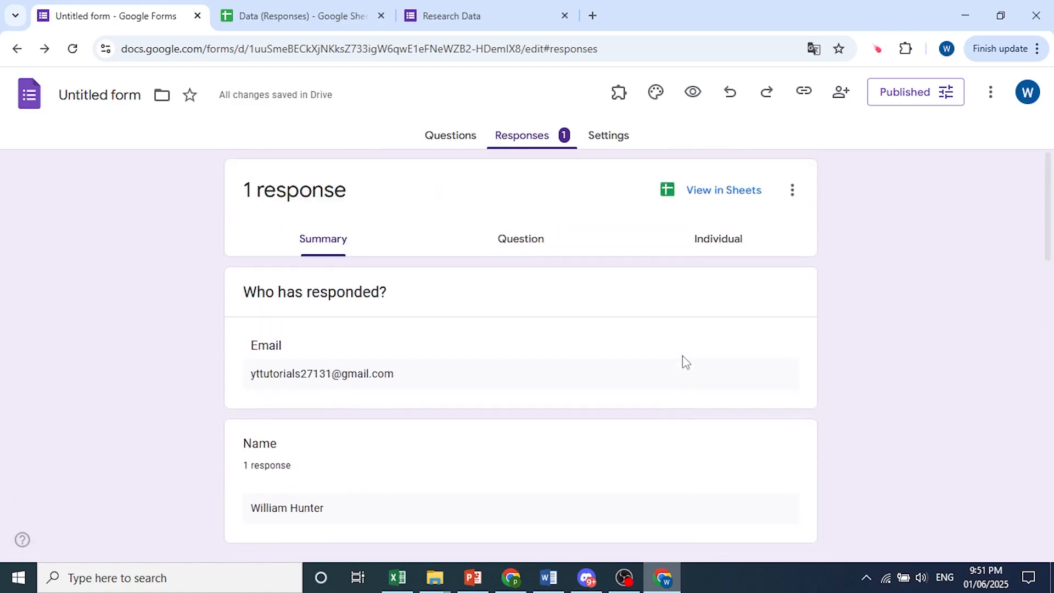
click(480, 16)
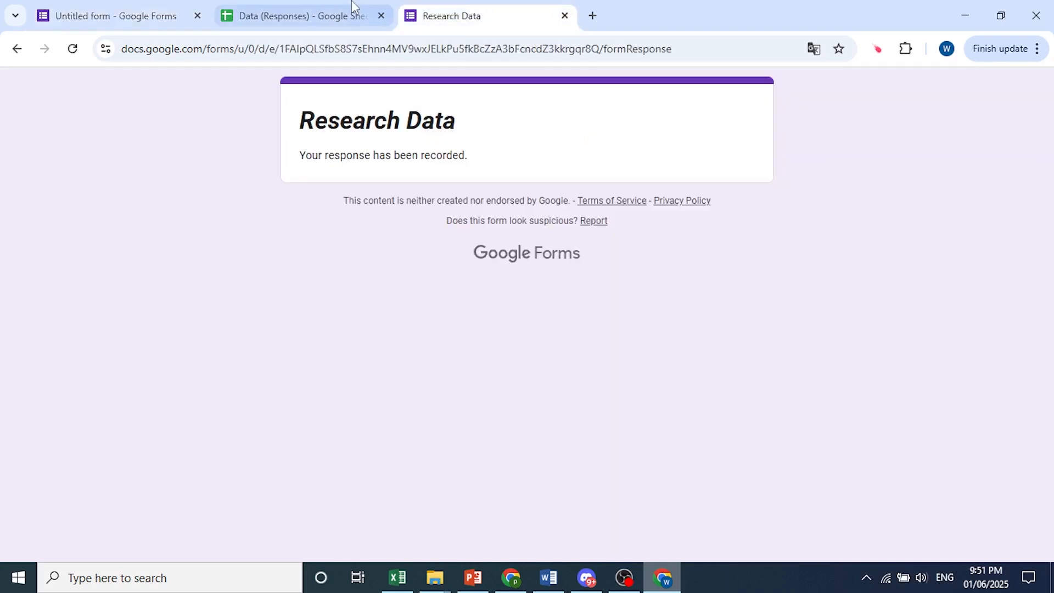
click(299, 15)
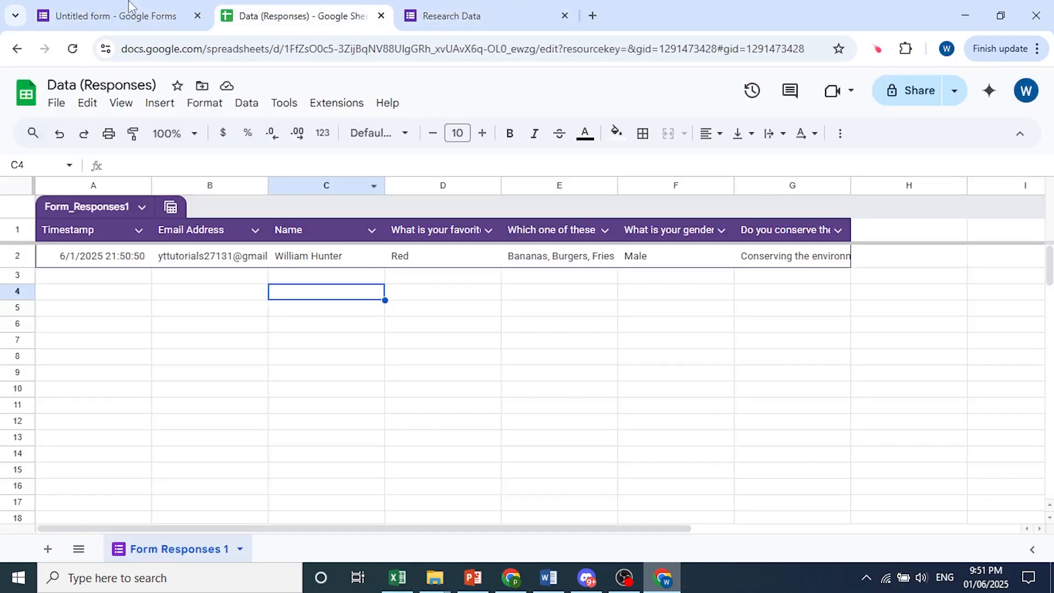